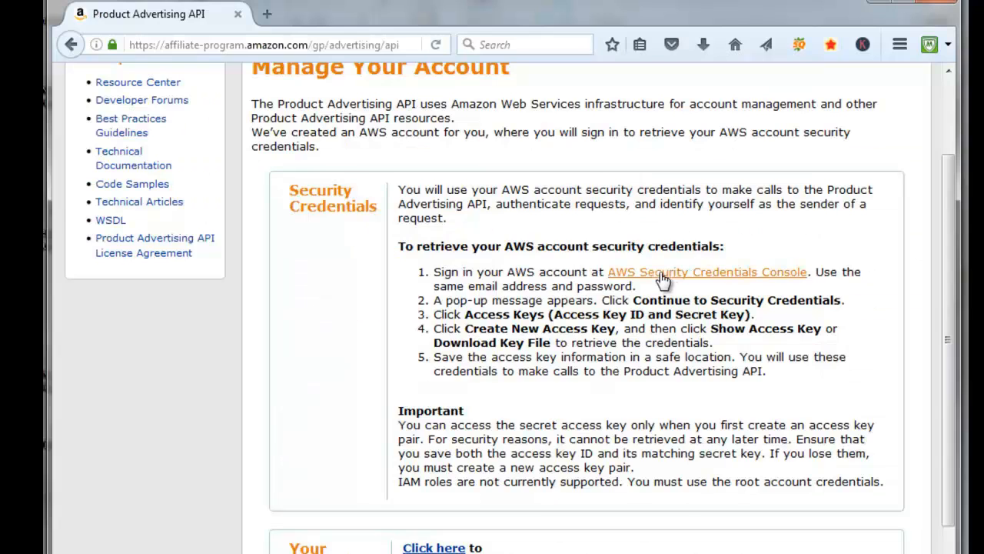
Follow the 'AWS Security Credentials Console' link to the AWS sign-in page.
left_click(706, 270)
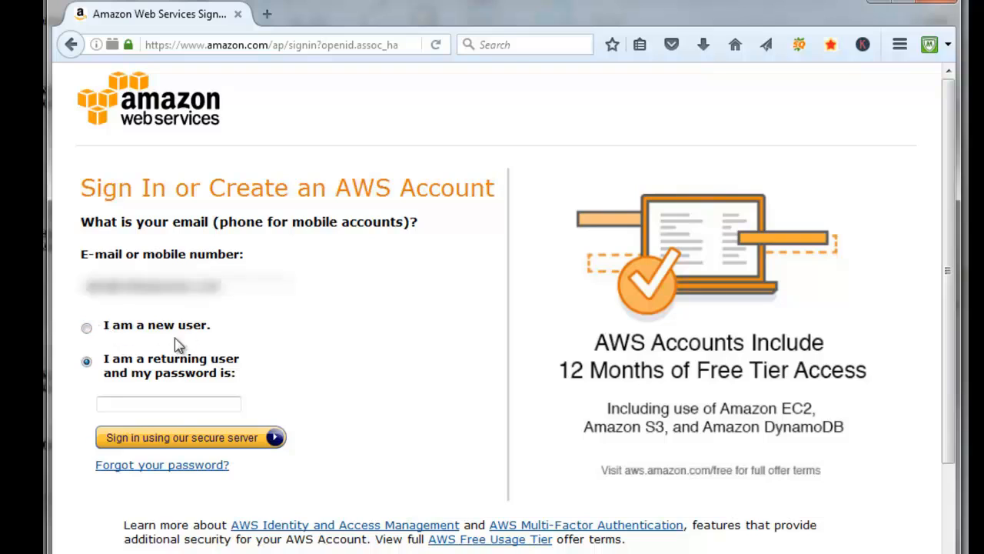
Sign up as a new user with name, email and password to create the Amazon login.
left_click(86, 326)
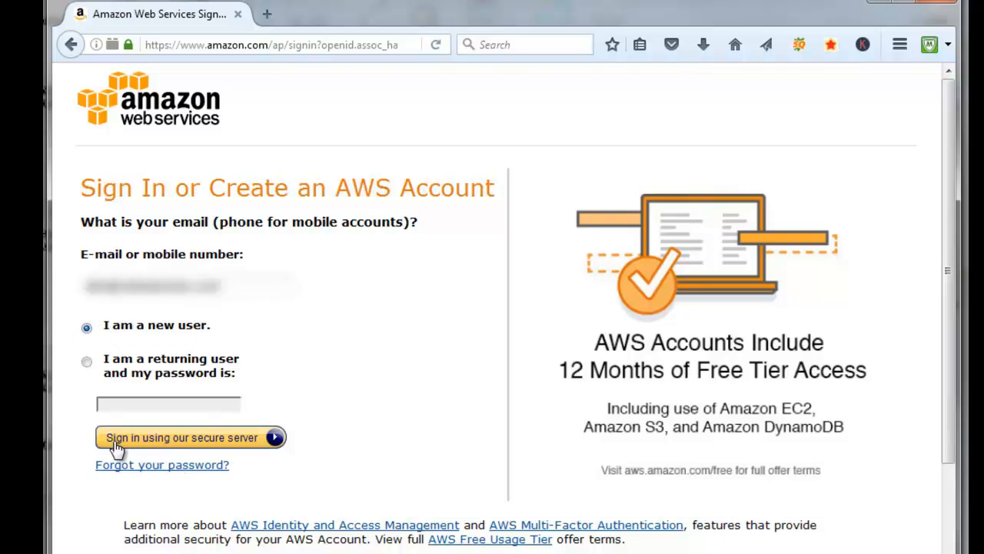
mouse_move(215, 446)
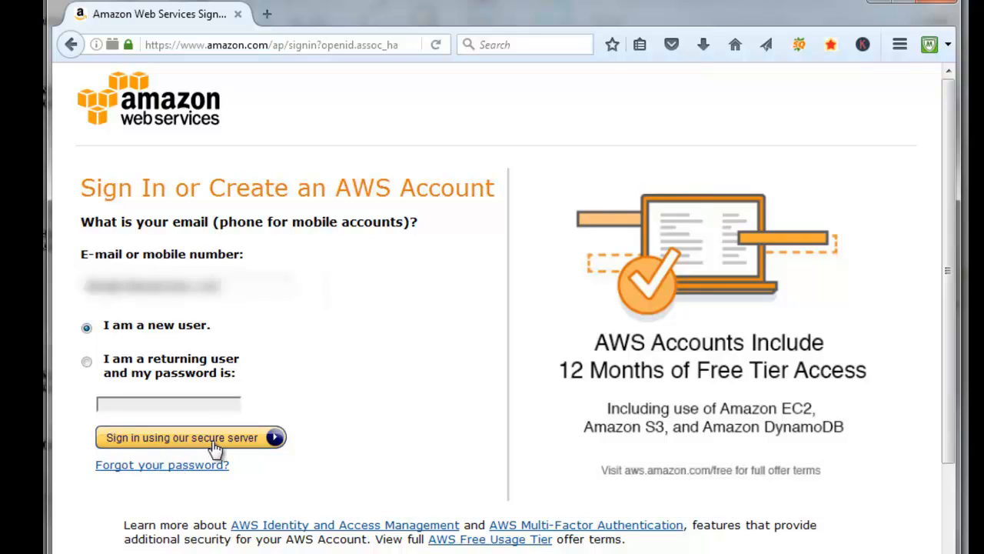
left_click(187, 437)
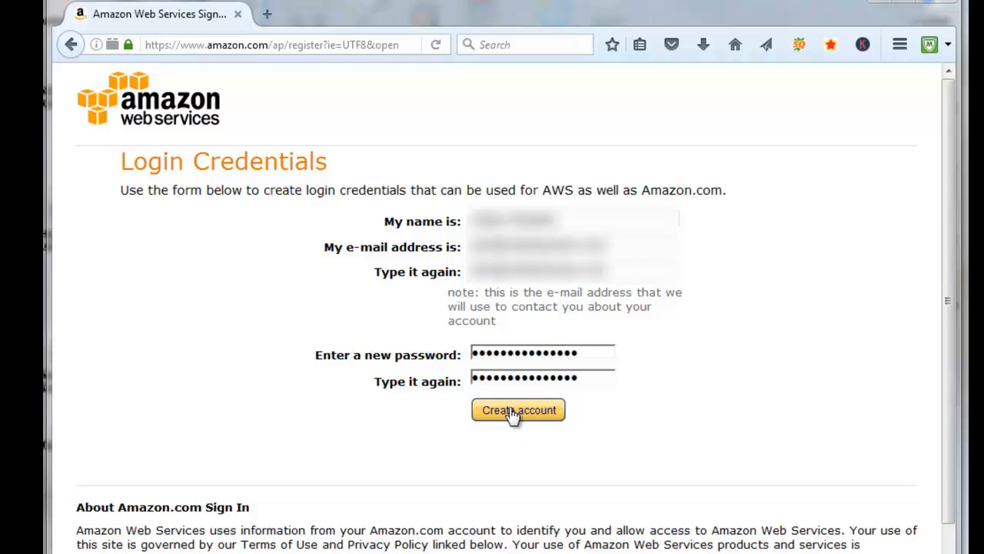
left_click(517, 409)
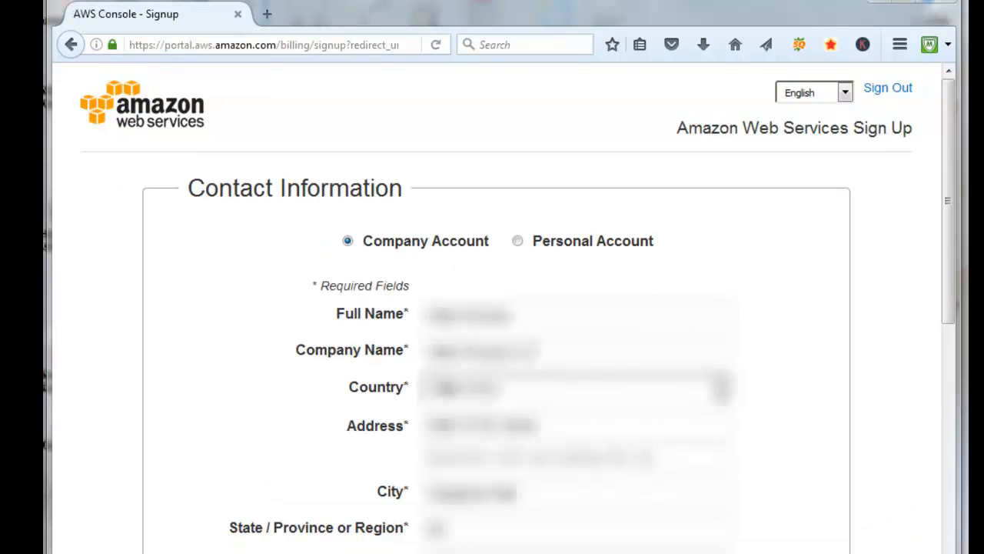
mouse_move(384, 406)
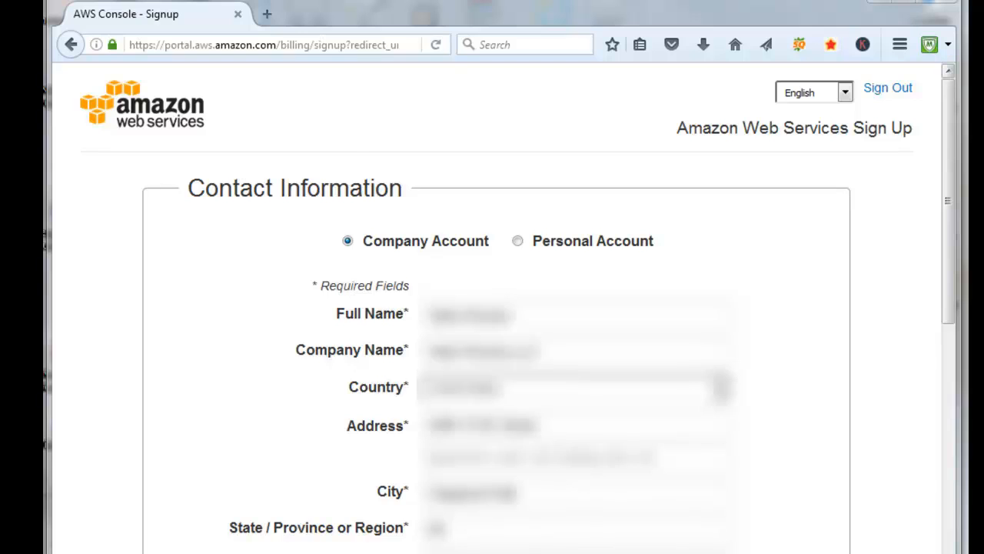
Fill the contact details, pass the security check and tick the AWS Customer Agreement.
scroll("down", 3)
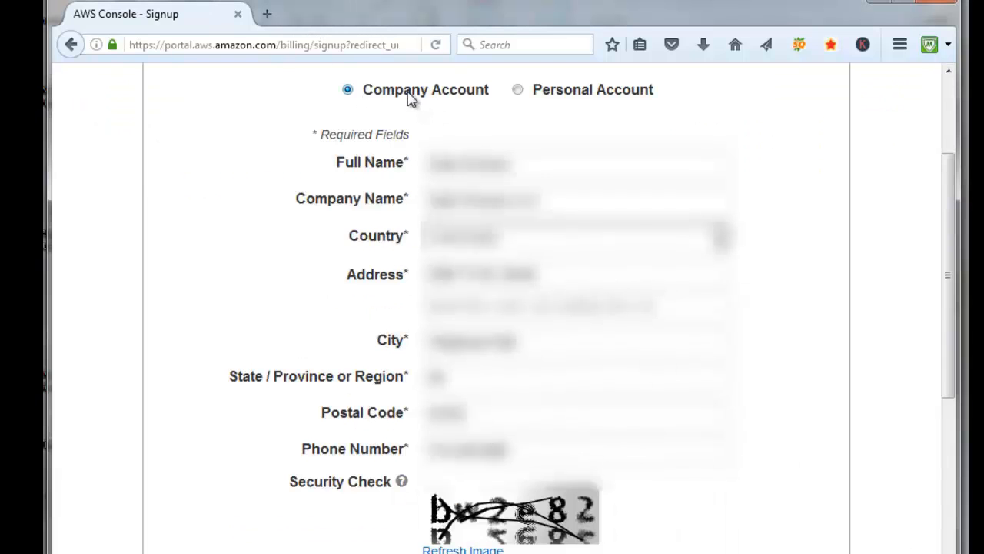
mouse_move(400, 97)
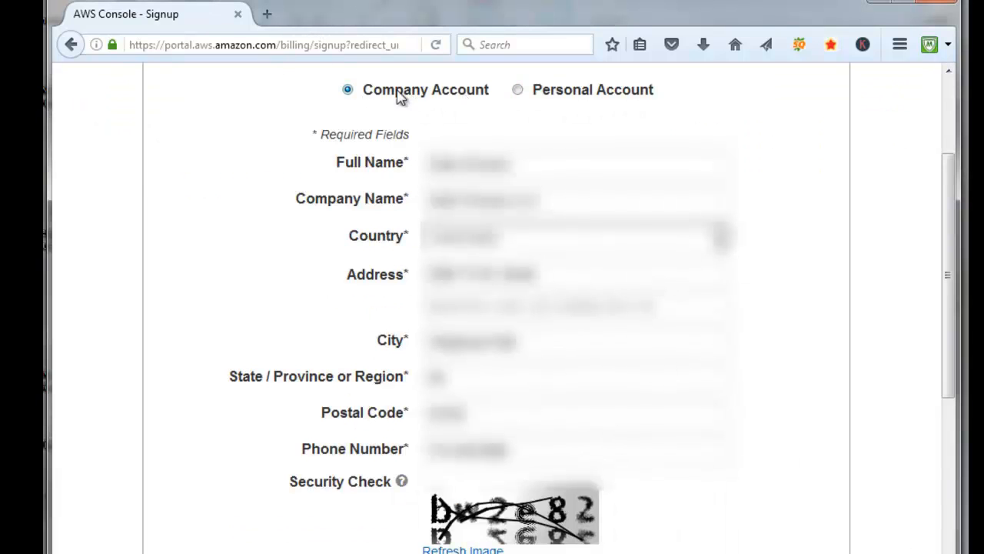
mouse_move(424, 107)
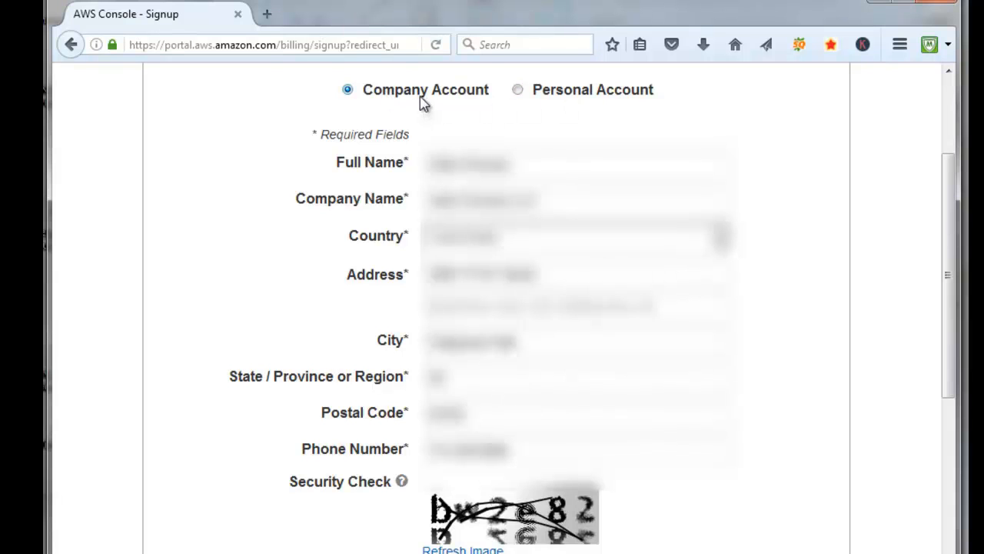
scroll("down", 3)
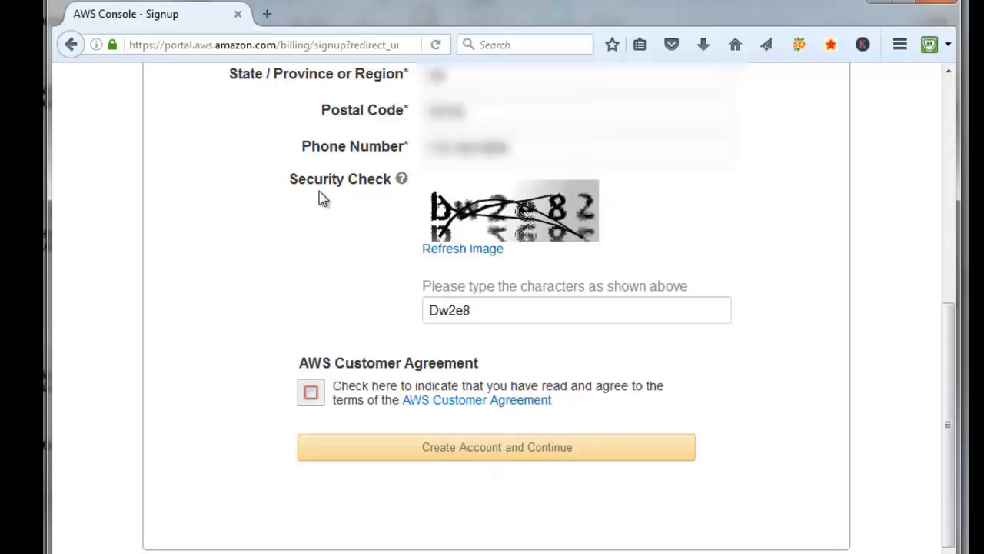
mouse_move(474, 279)
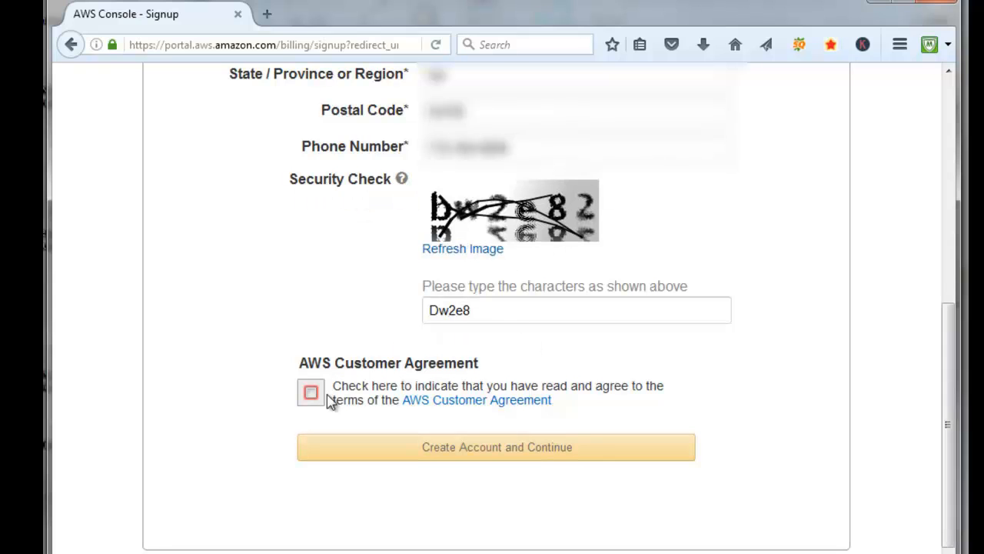
left_click(310, 392)
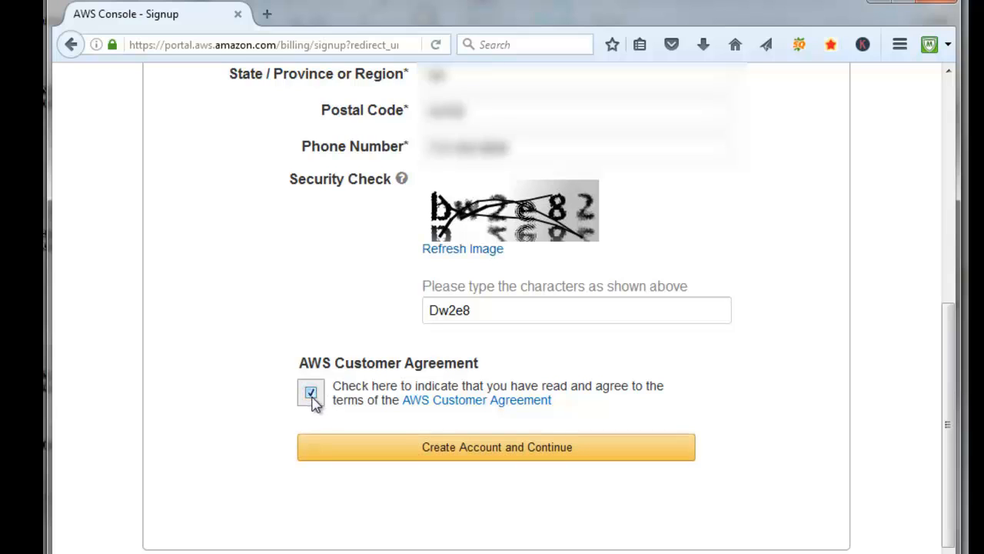
mouse_move(426, 452)
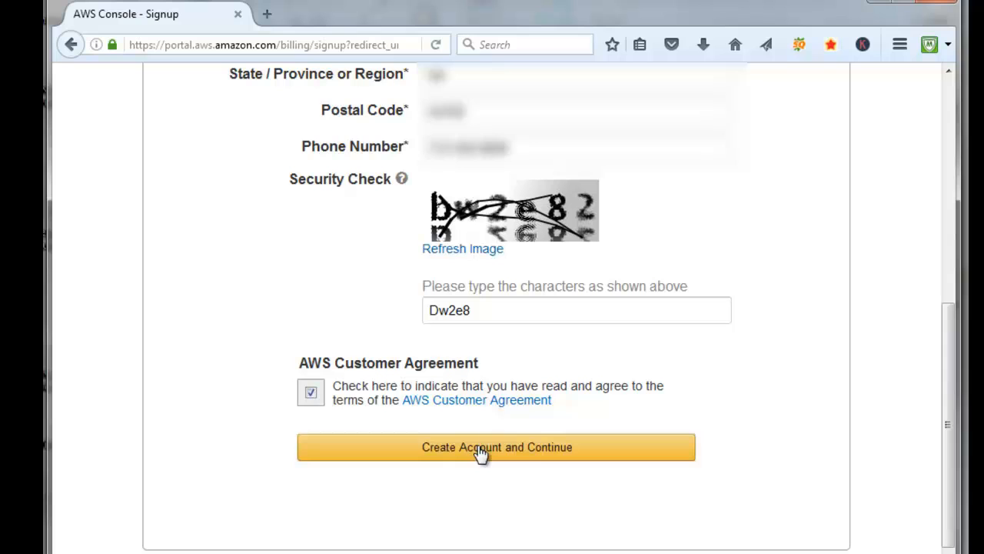
Submit the contact information to reach the Payment Information step.
left_click(495, 445)
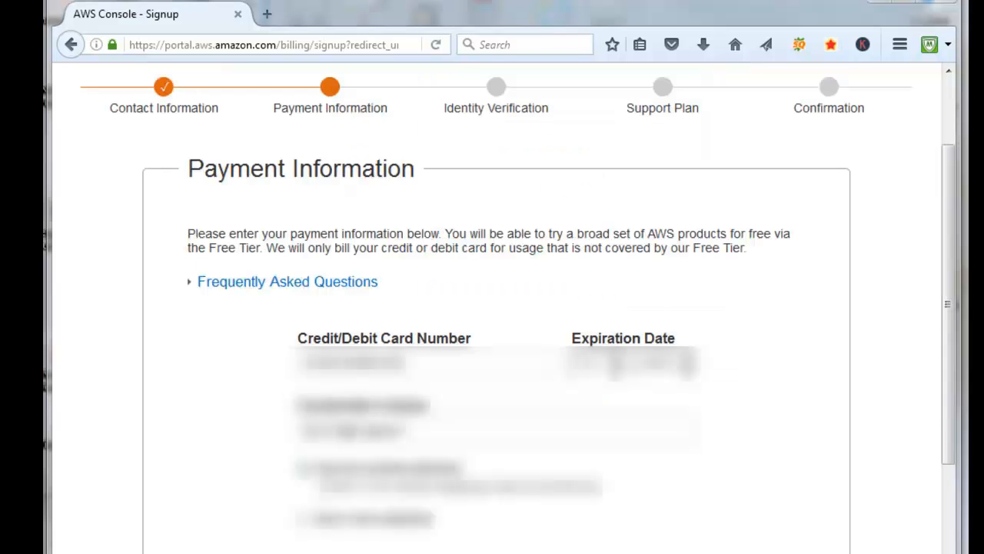
mouse_move(206, 317)
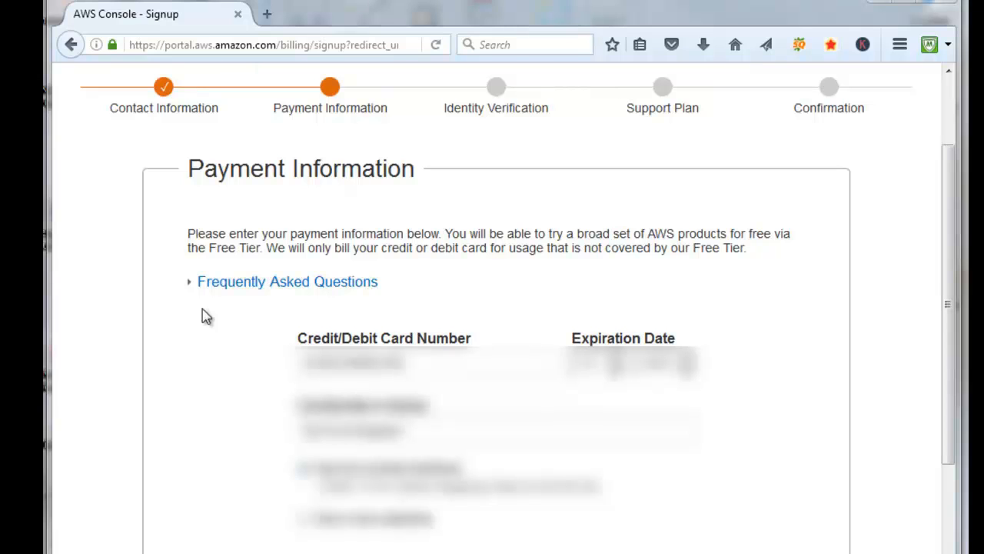
mouse_move(887, 351)
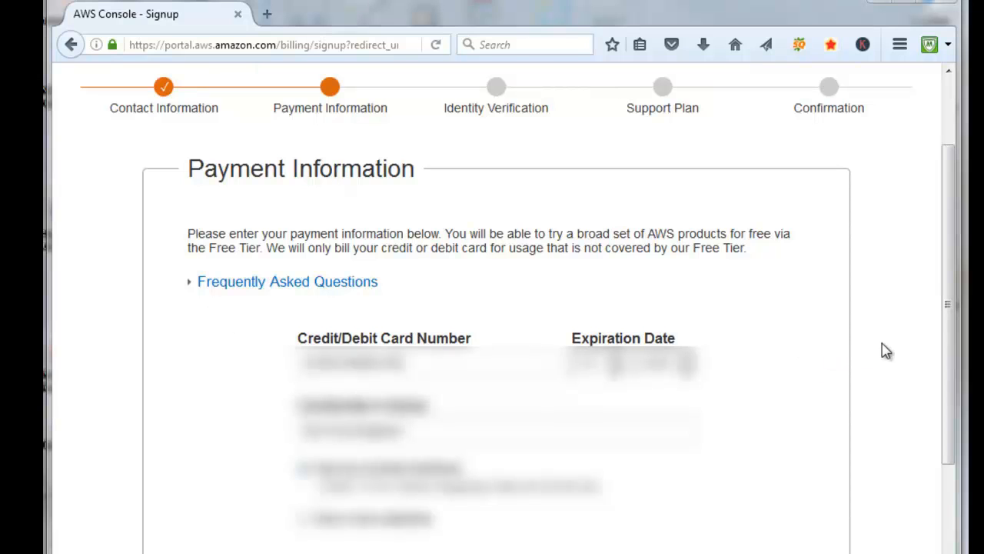
mouse_move(884, 347)
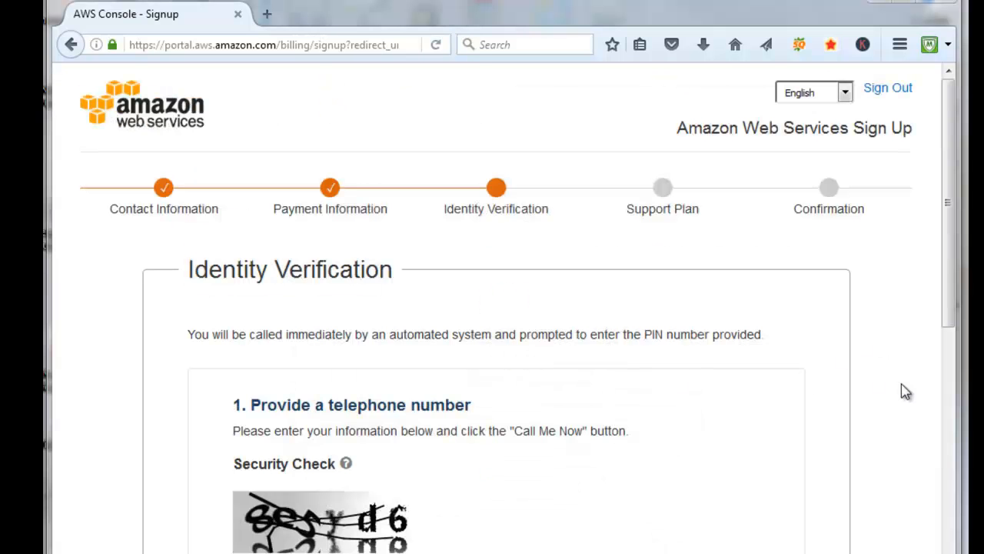
mouse_move(876, 370)
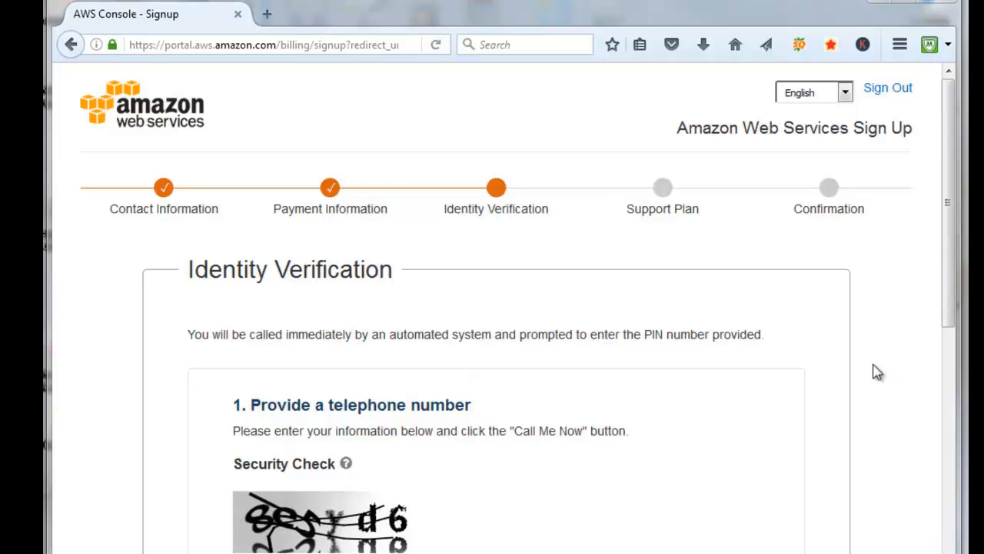
Enter the security-check characters '8e5yd6' and request the automated verification call.
scroll("down", 3)
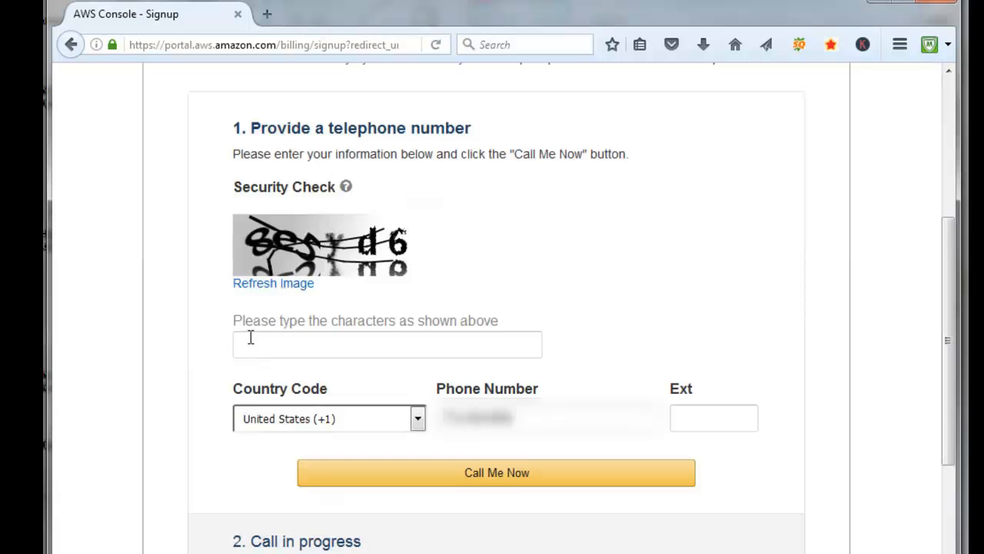
type("8e5yd6")
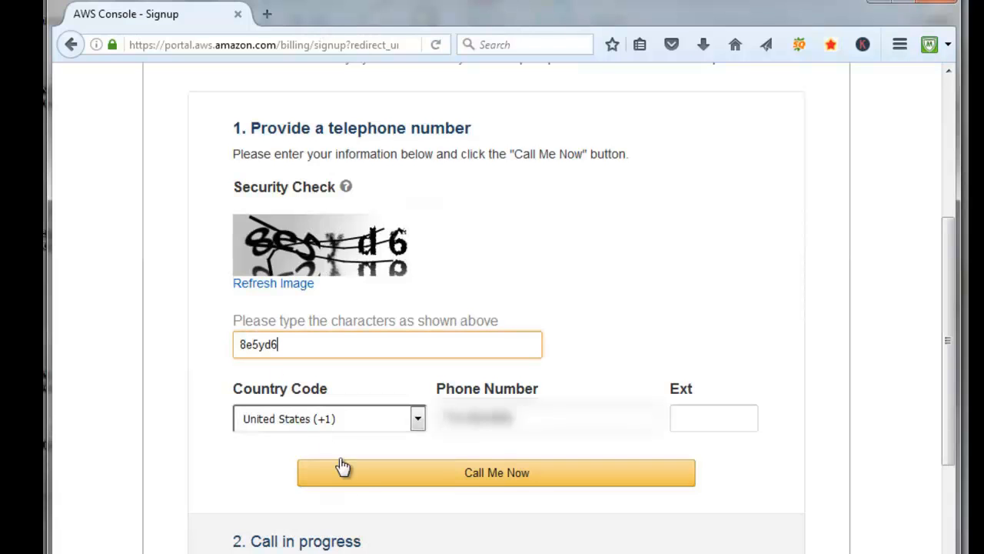
mouse_move(474, 479)
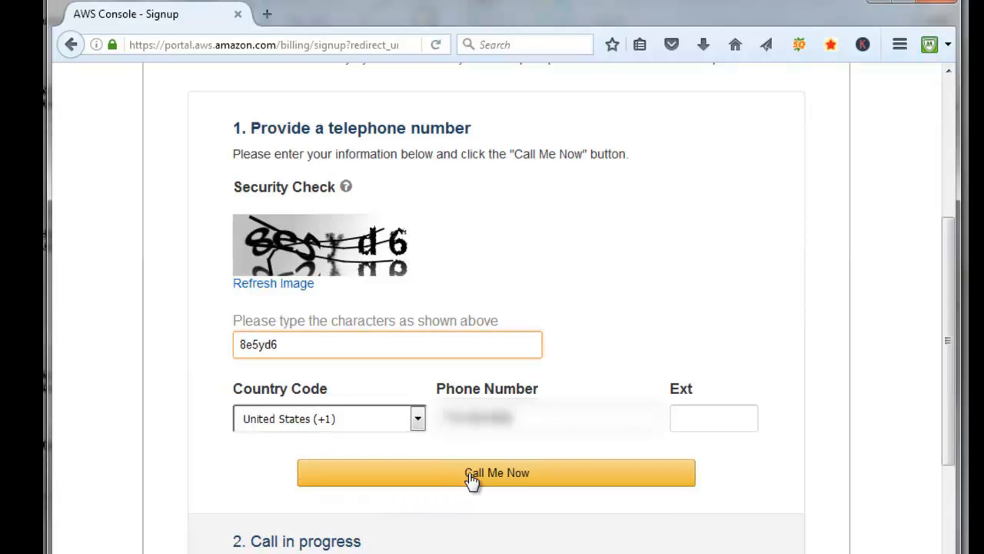
left_click(498, 473)
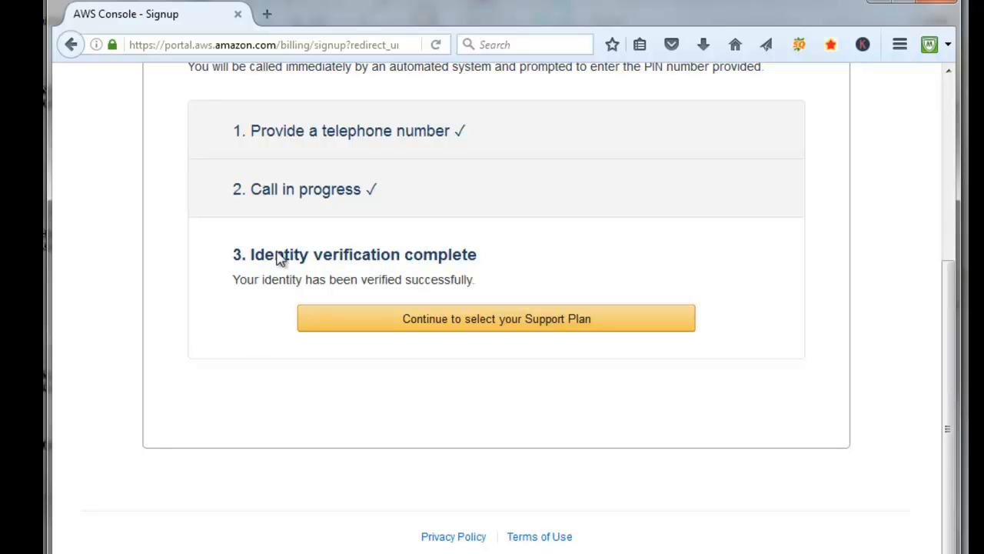
mouse_move(391, 260)
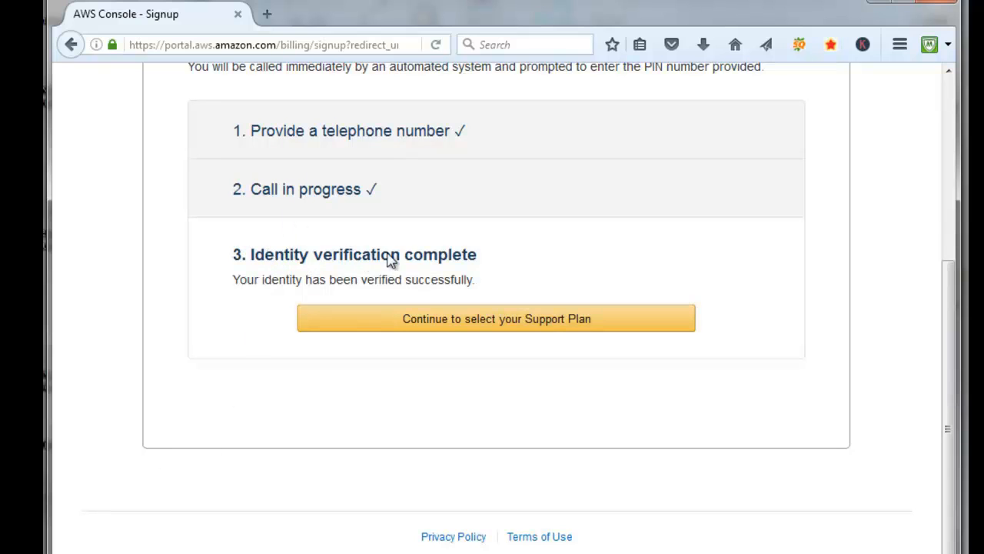
mouse_move(437, 353)
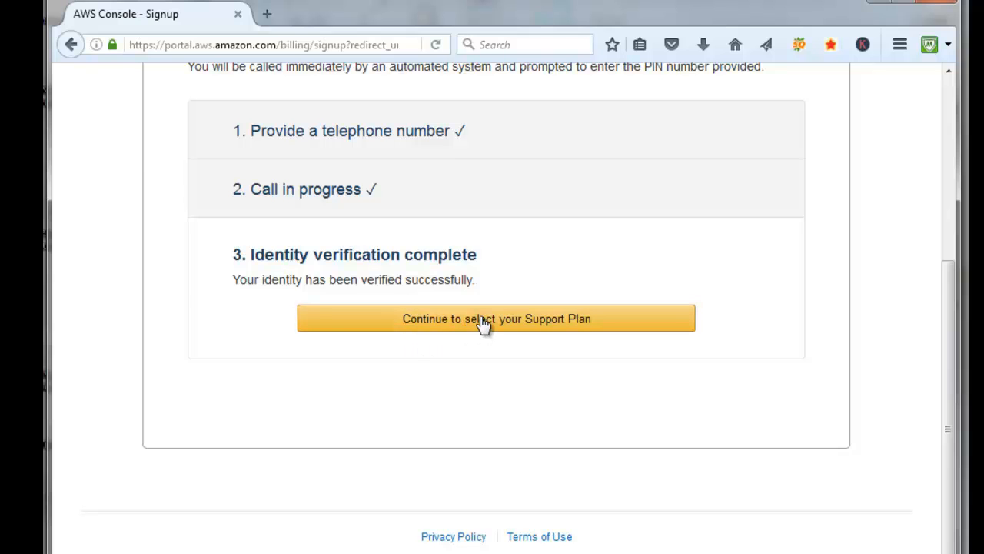
Keep the Basic support plan and finish signup, reaching the AWS welcome page.
left_click(495, 318)
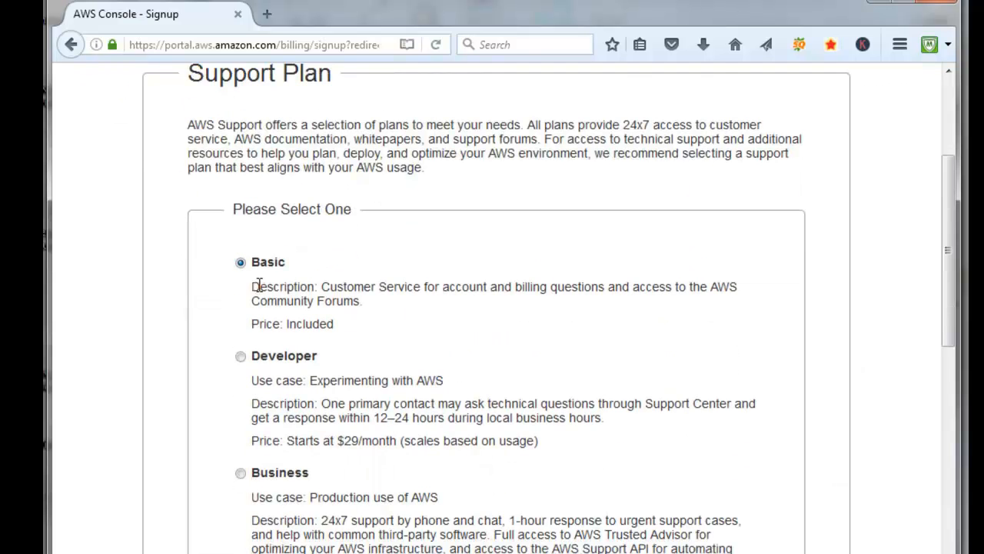
mouse_move(289, 323)
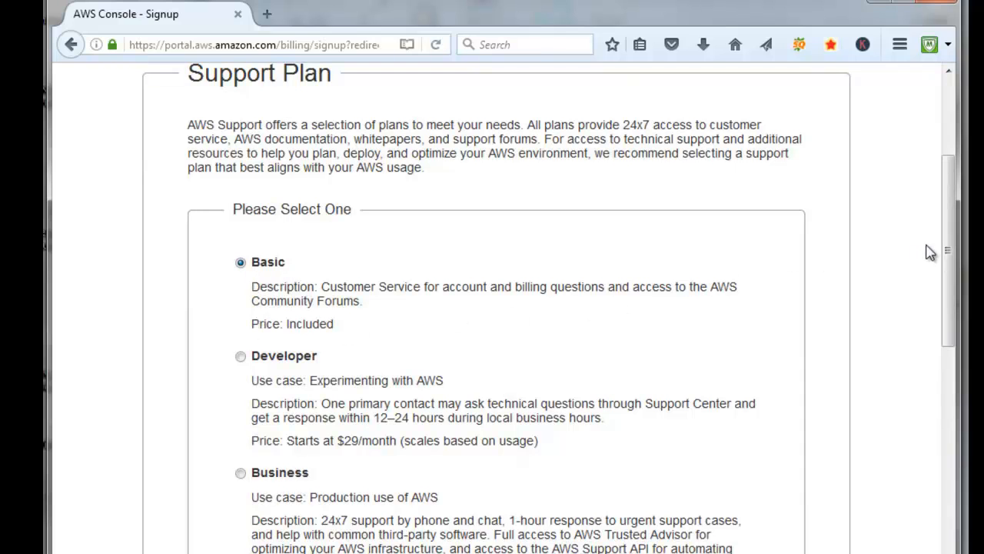
scroll("down", 3)
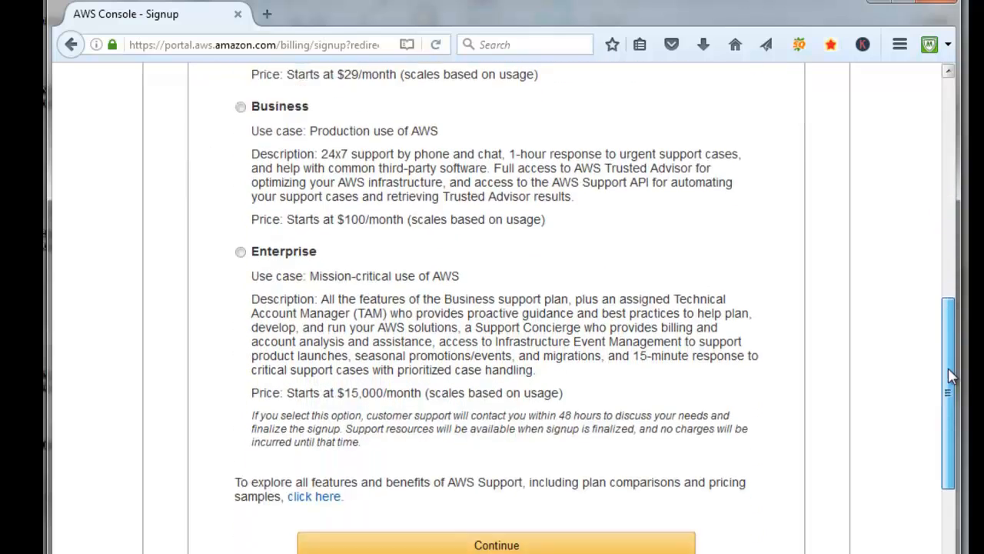
scroll("down", 3)
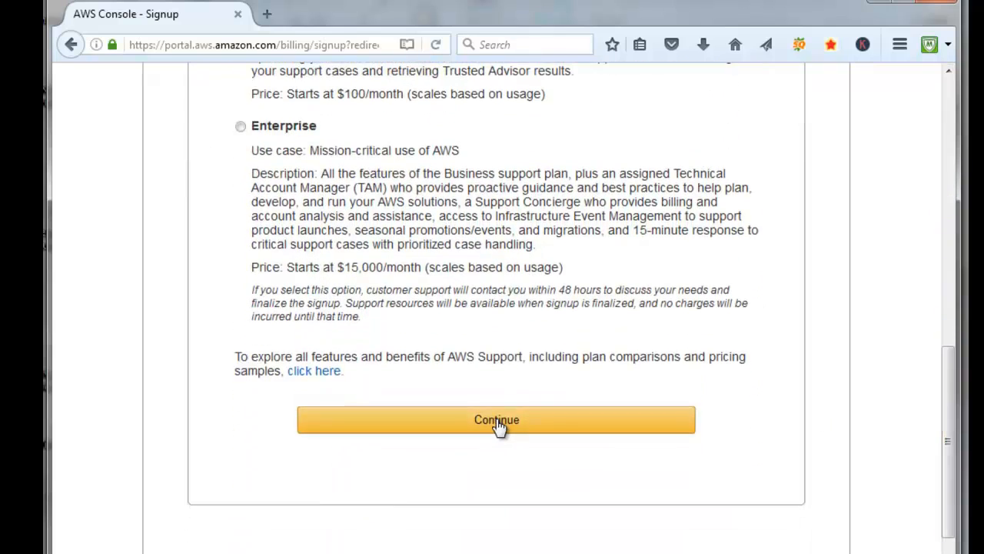
left_click(495, 420)
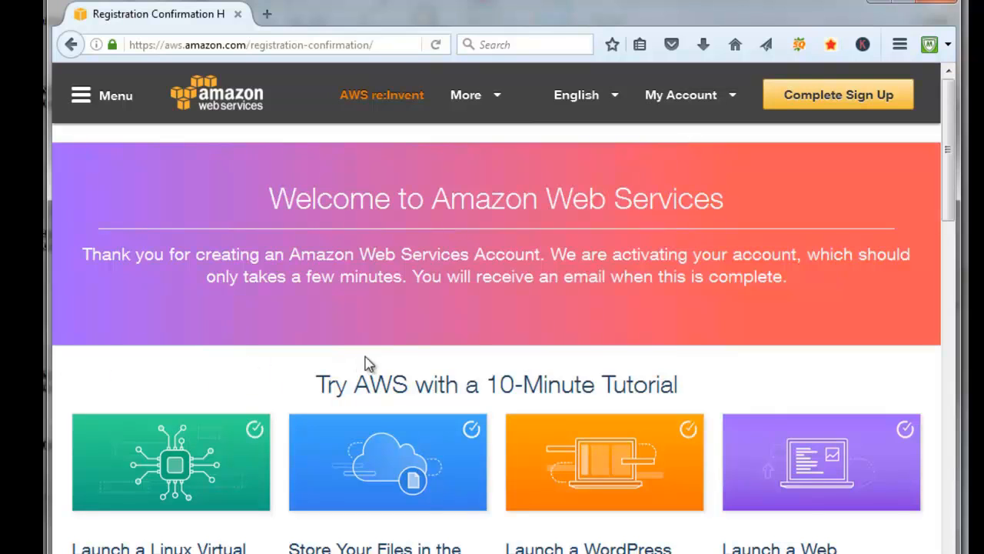
mouse_move(357, 341)
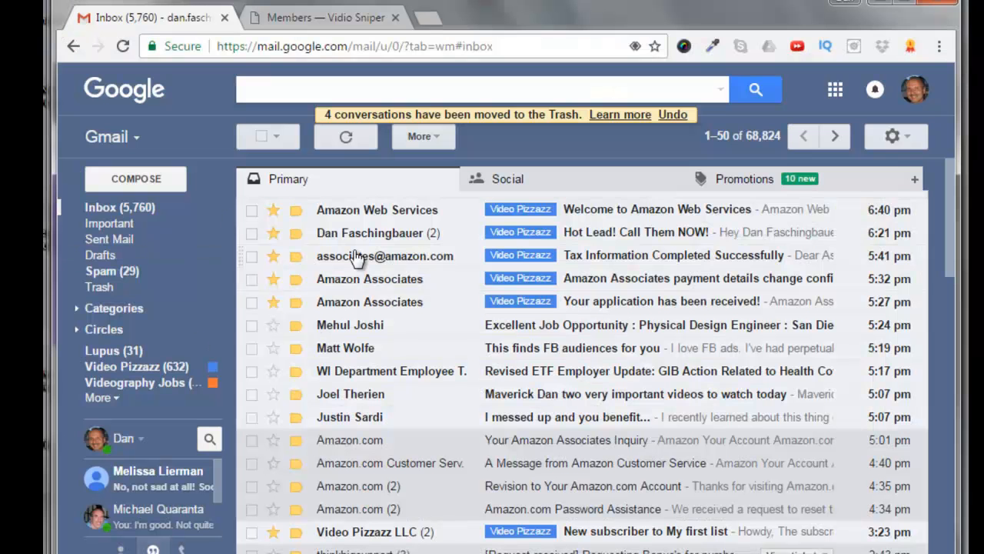
mouse_move(409, 216)
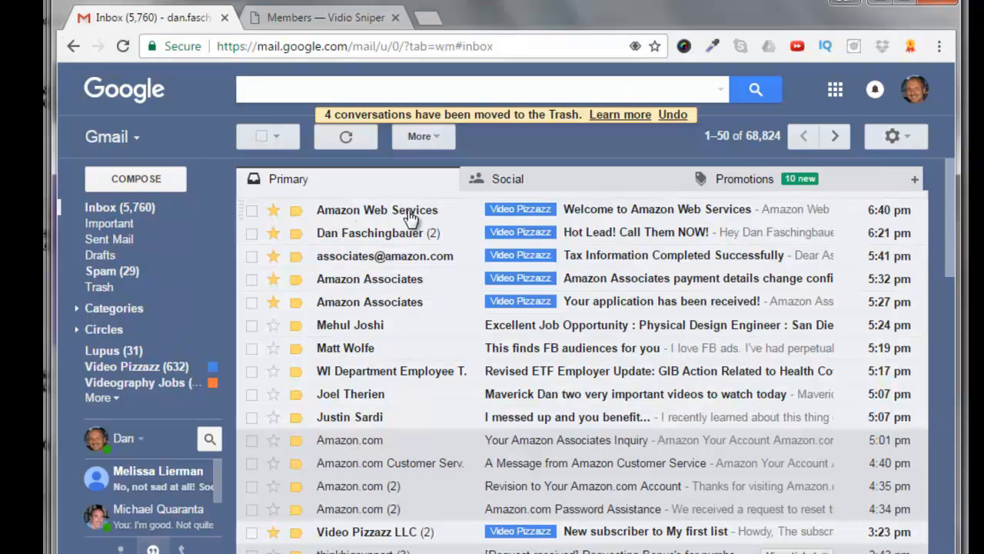
mouse_move(652, 219)
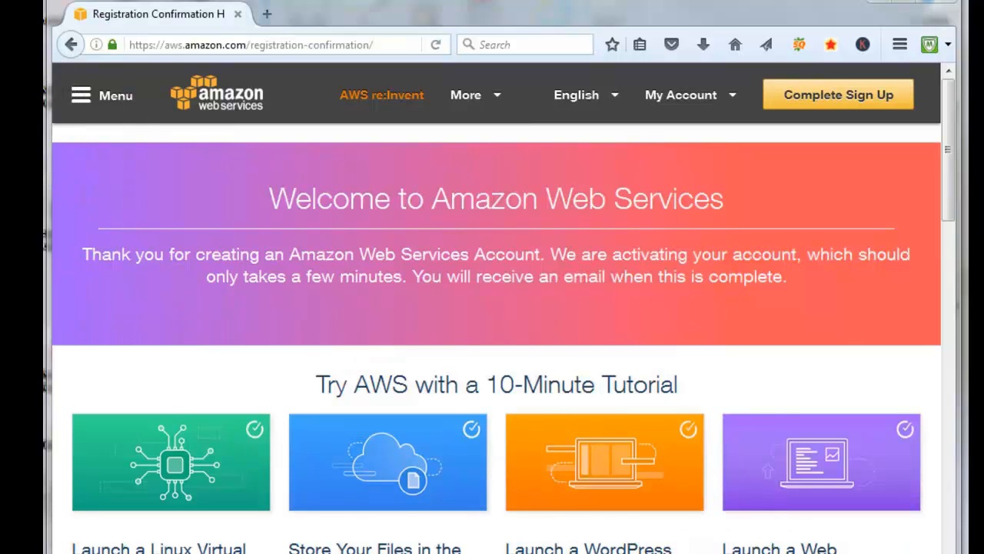
mouse_move(756, 326)
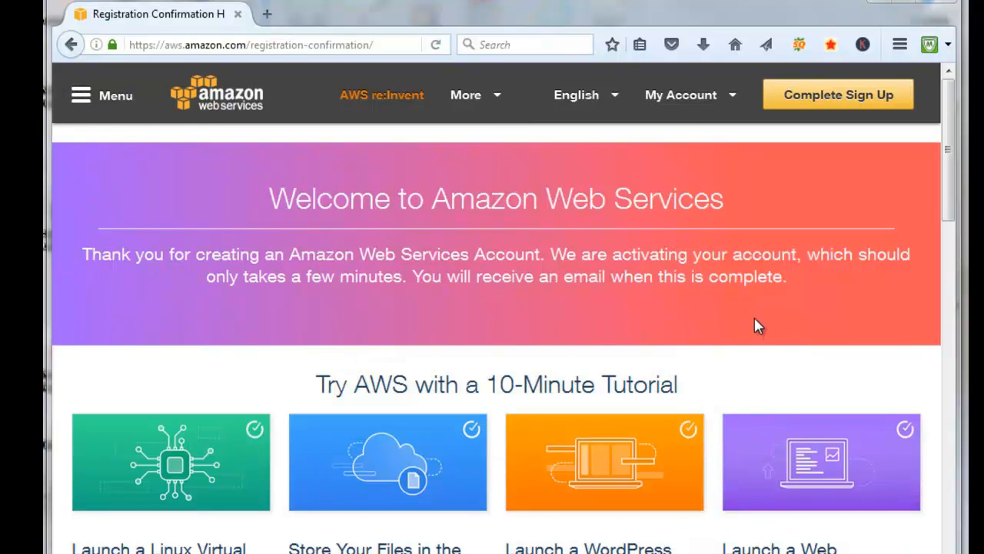
scroll("down", 3)
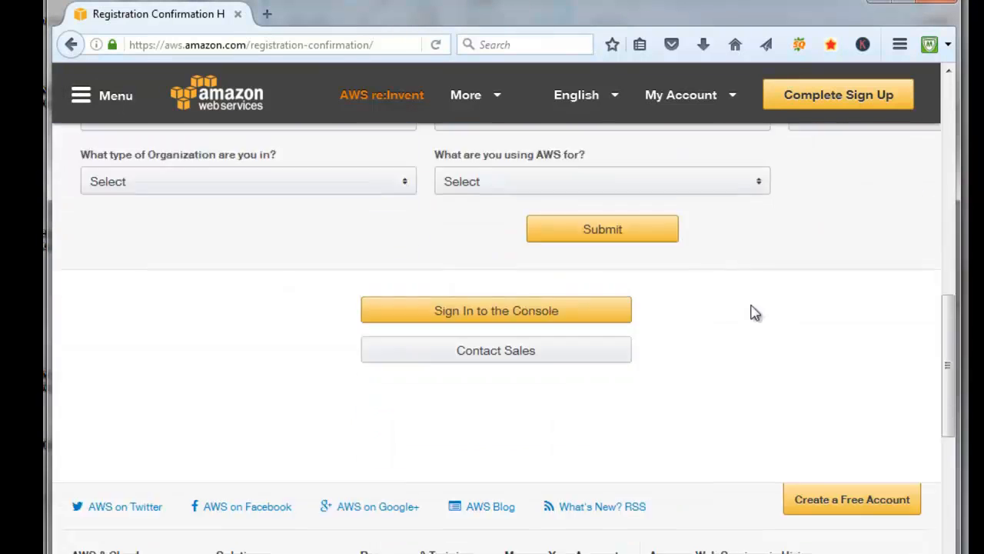
scroll("down", 3)
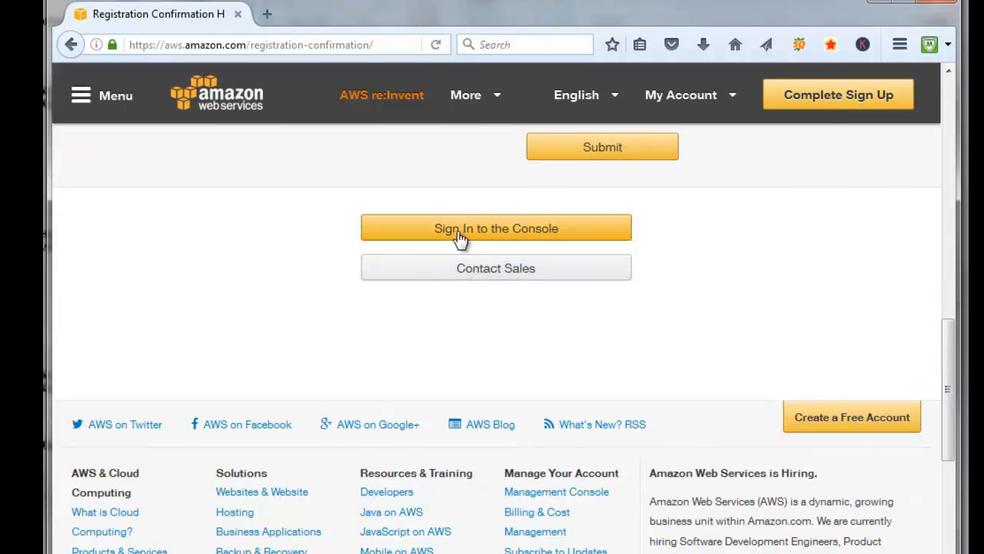
Sign in as a returning user to open the AWS Management Console.
left_click(495, 228)
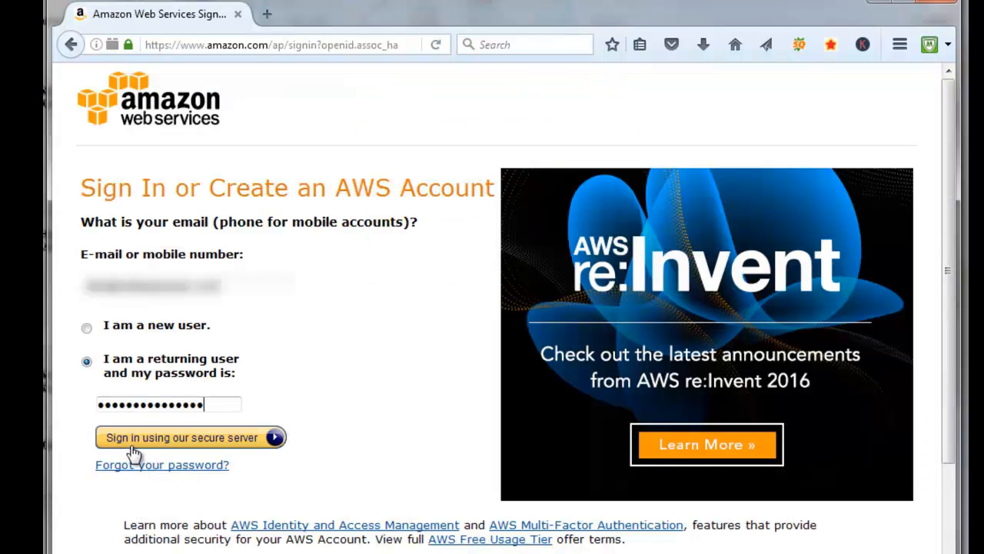
left_click(183, 437)
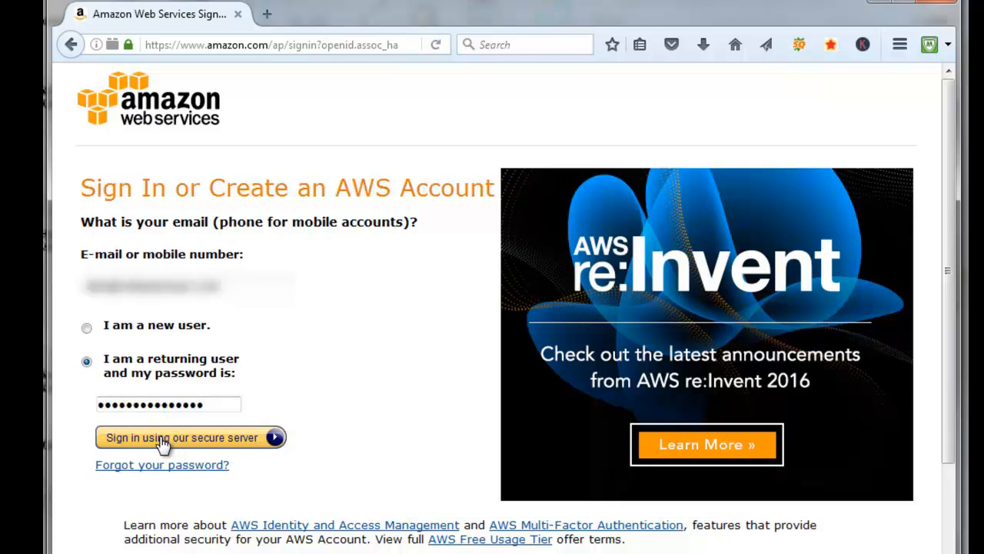
left_click(181, 437)
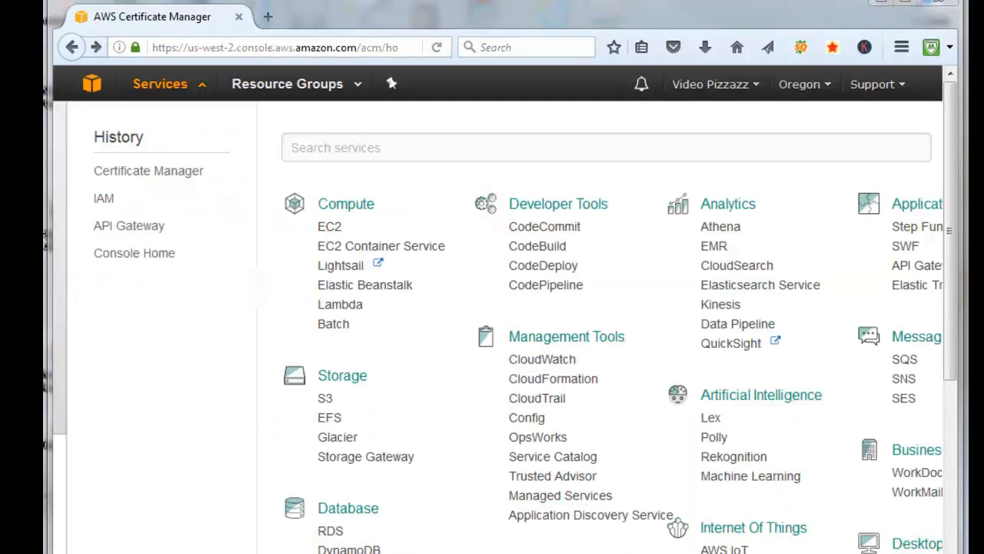
Choose IAM from the Services menu to open the IAM dashboard.
left_click(160, 83)
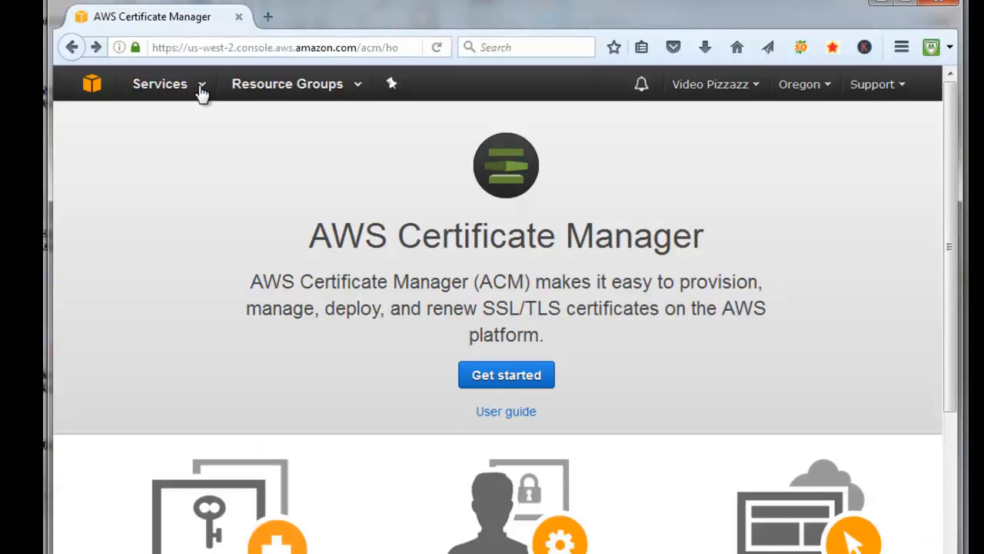
left_click(160, 83)
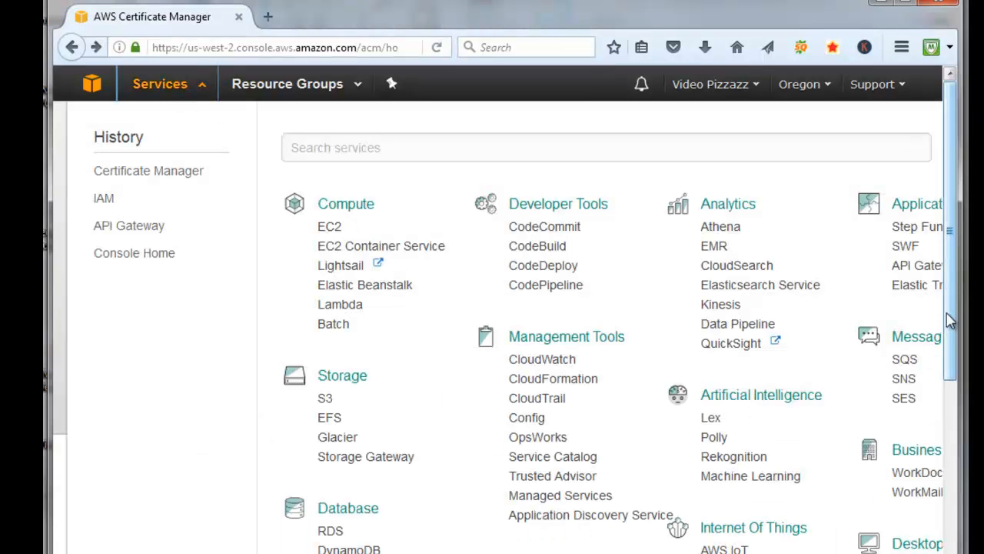
scroll("down", 3)
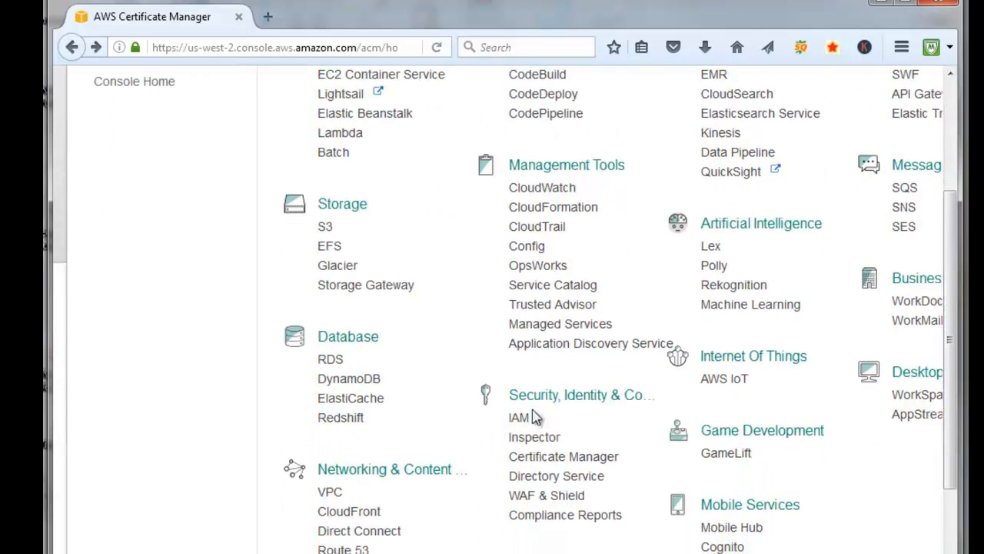
mouse_move(514, 418)
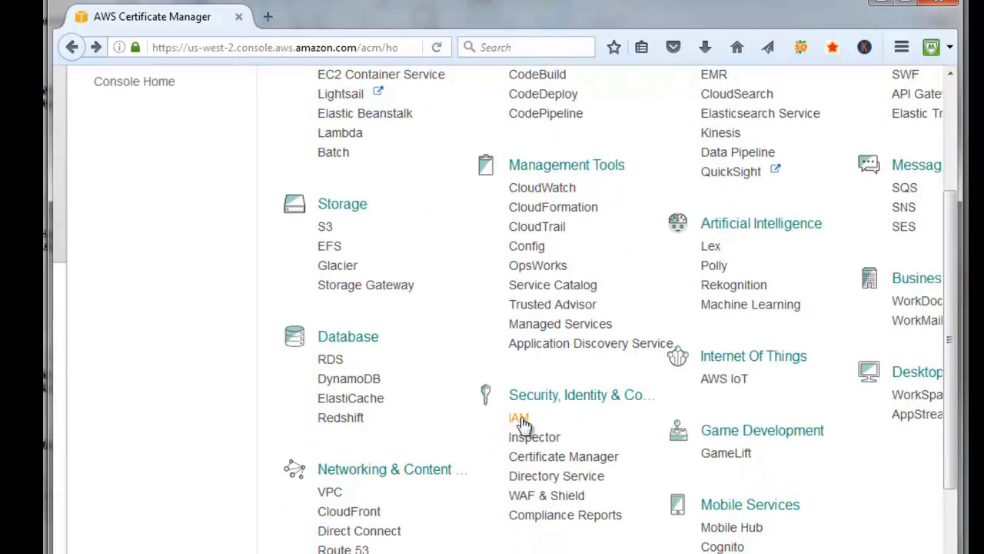
left_click(515, 416)
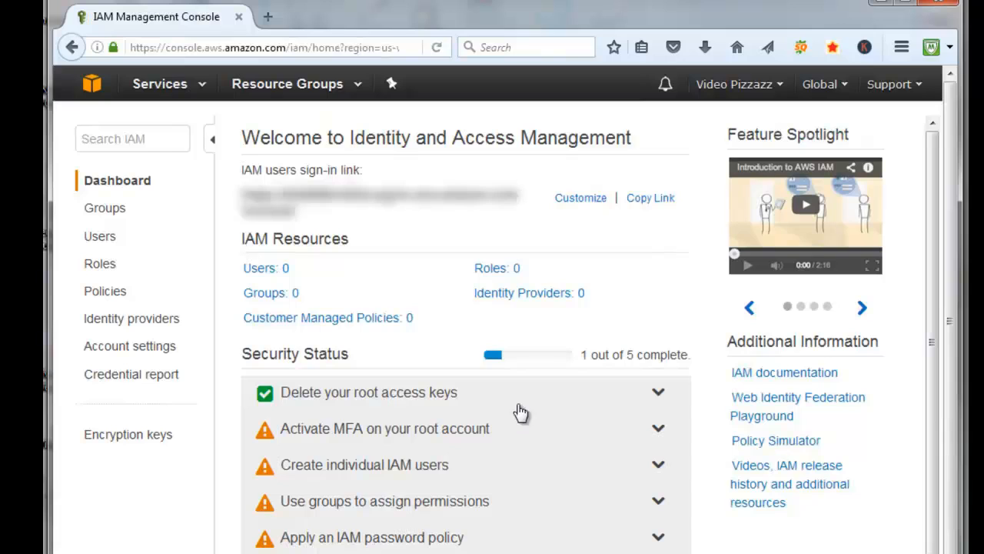
mouse_move(495, 160)
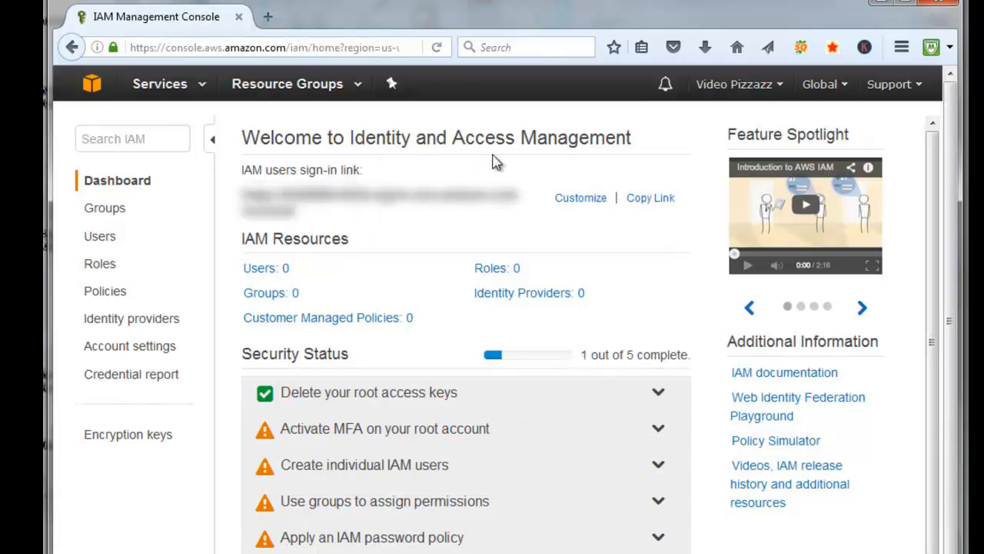
mouse_move(570, 151)
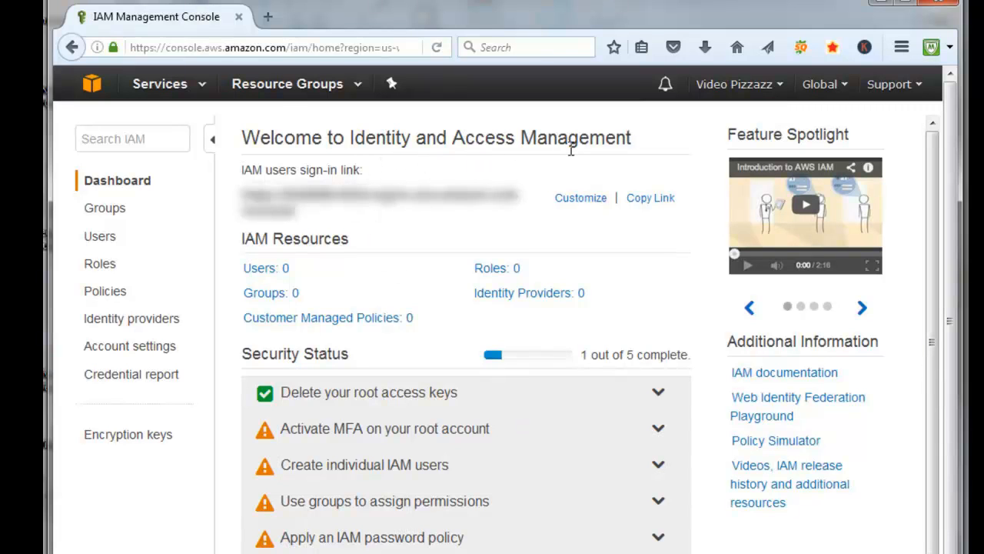
mouse_move(320, 279)
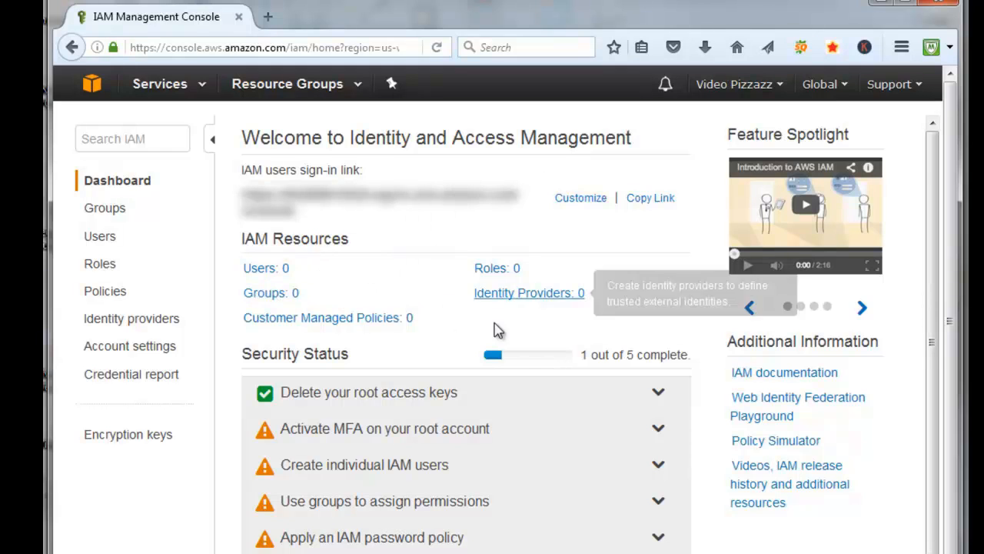
mouse_move(607, 297)
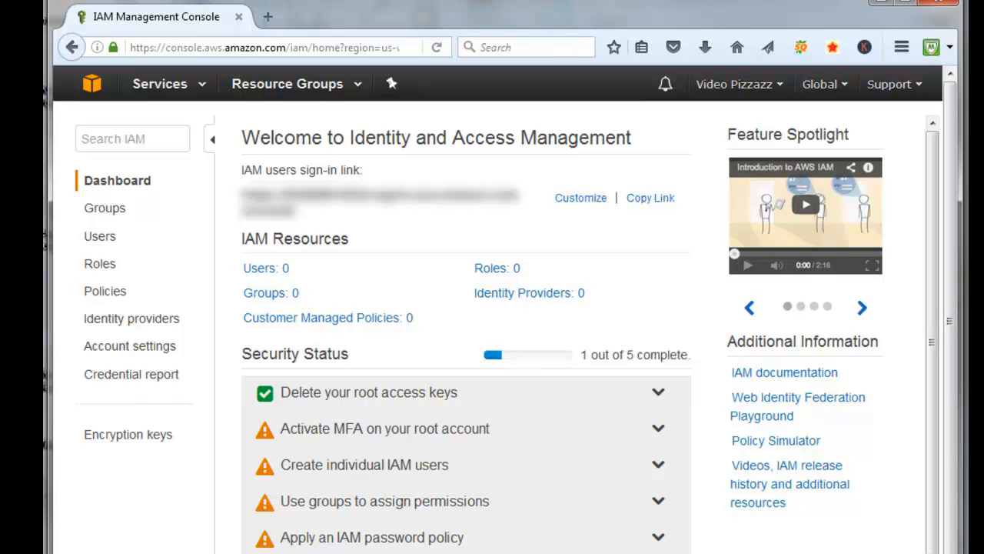
mouse_move(280, 440)
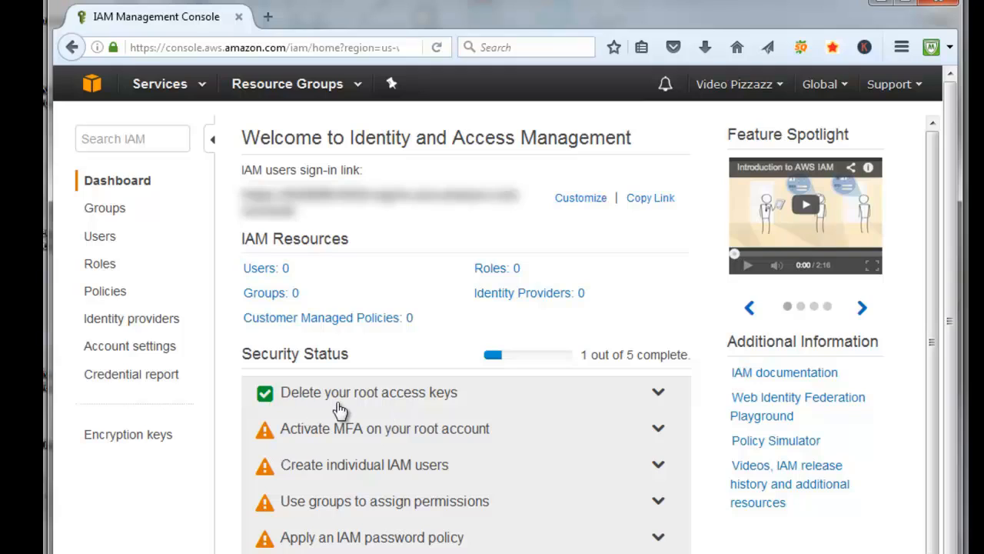
mouse_move(375, 409)
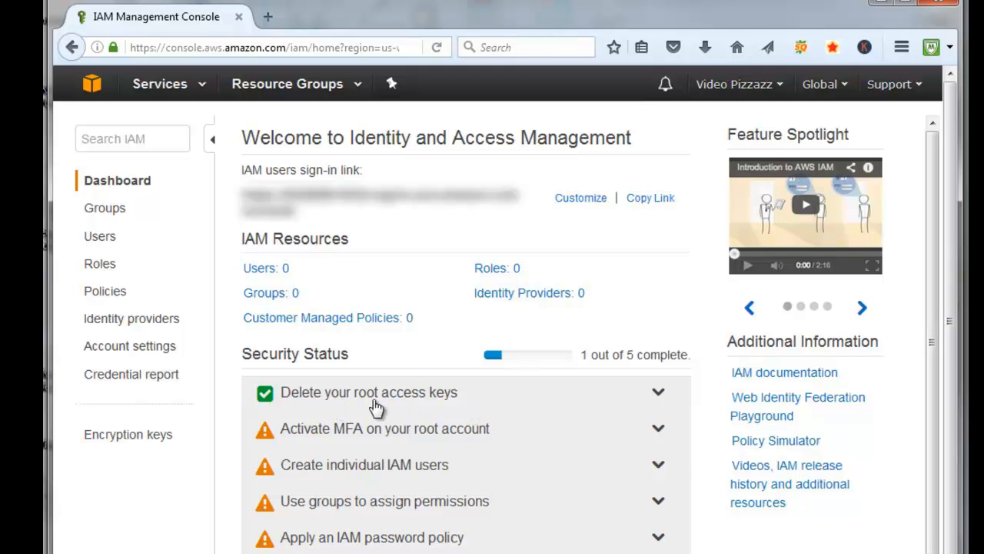
mouse_move(658, 394)
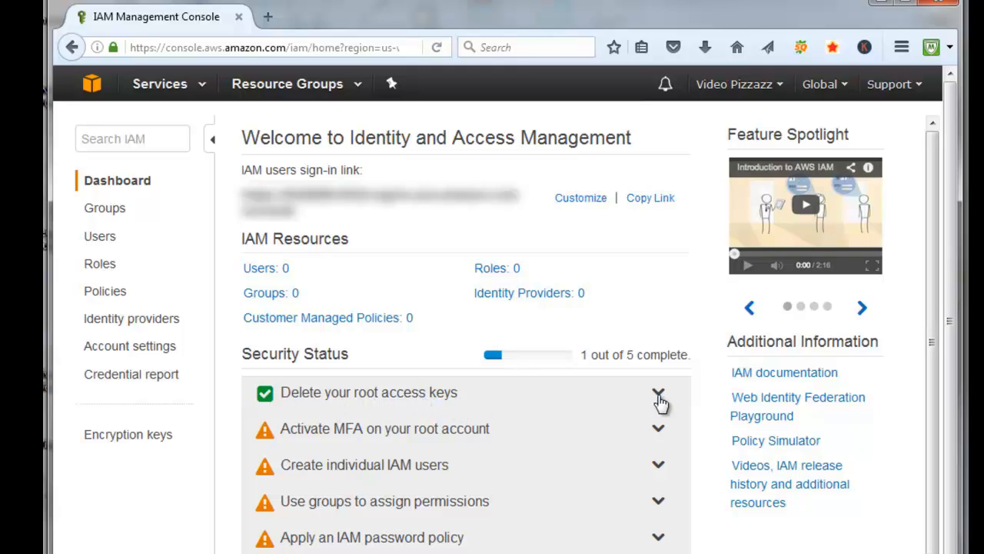
Expand the 'Delete your root access keys' item under Security Status.
left_click(658, 394)
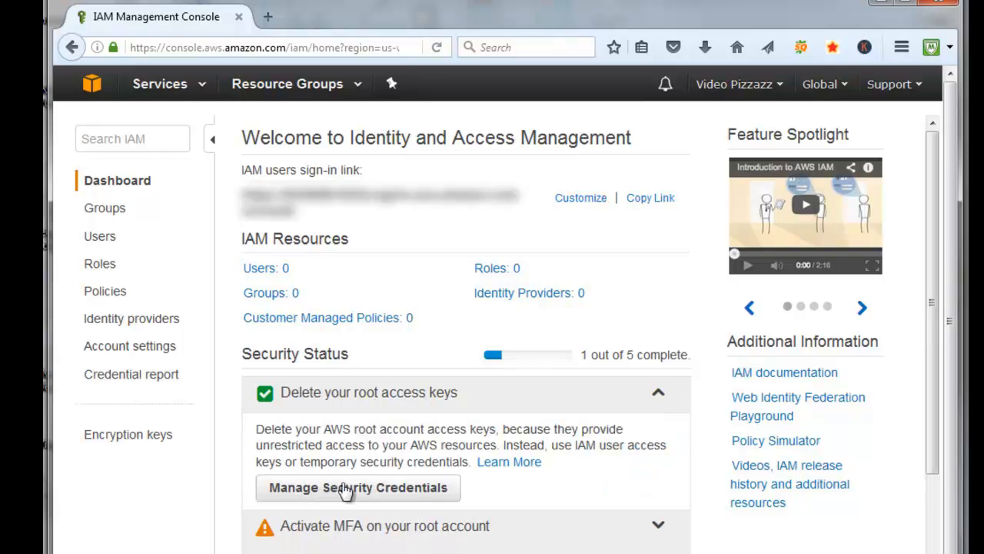
mouse_move(349, 495)
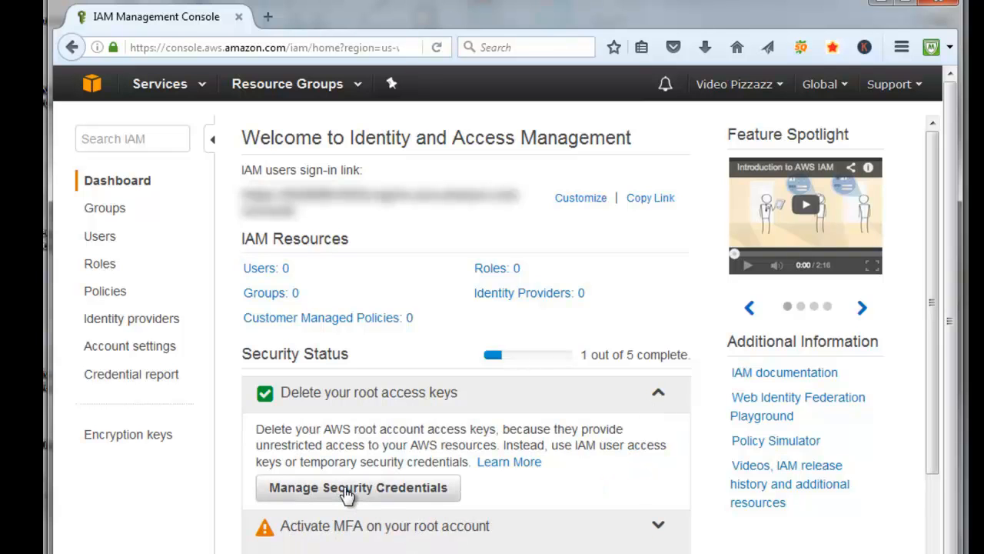
Continue through Manage Security Credentials to the Your Security Credentials page.
left_click(357, 487)
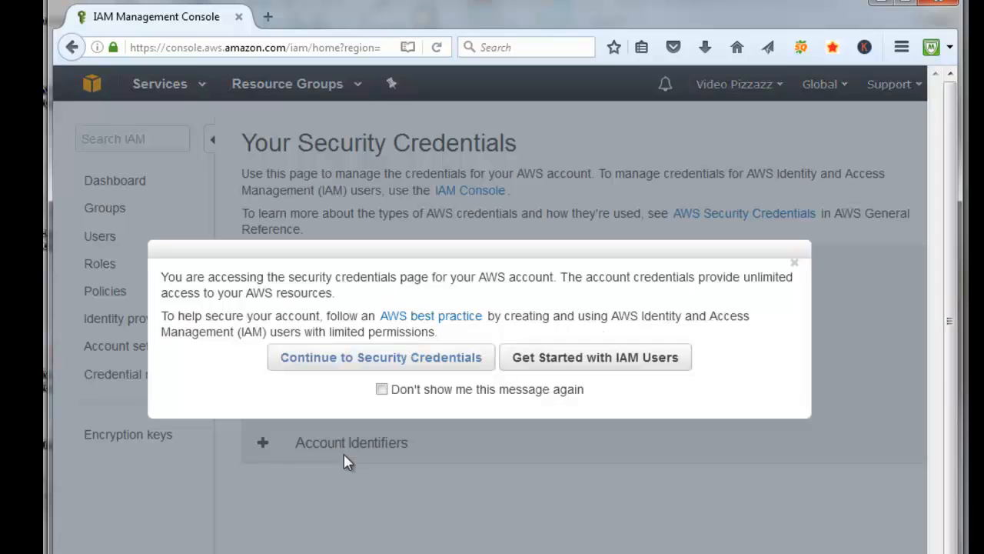
mouse_move(378, 363)
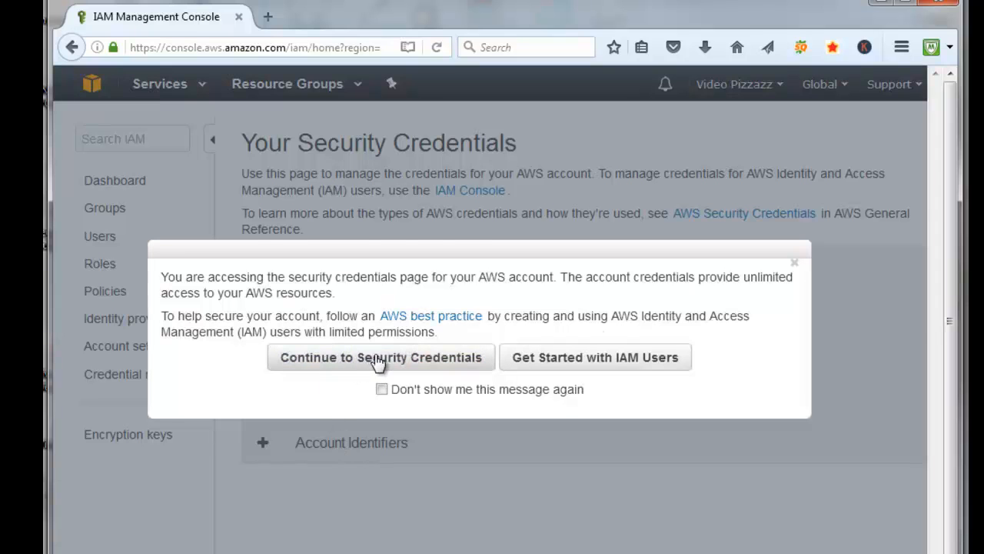
left_click(380, 357)
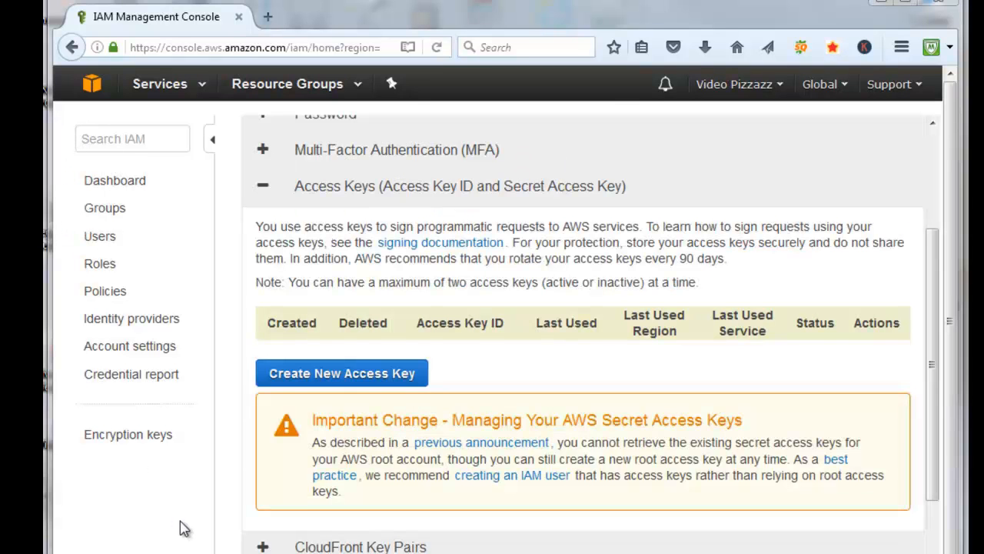
mouse_move(280, 546)
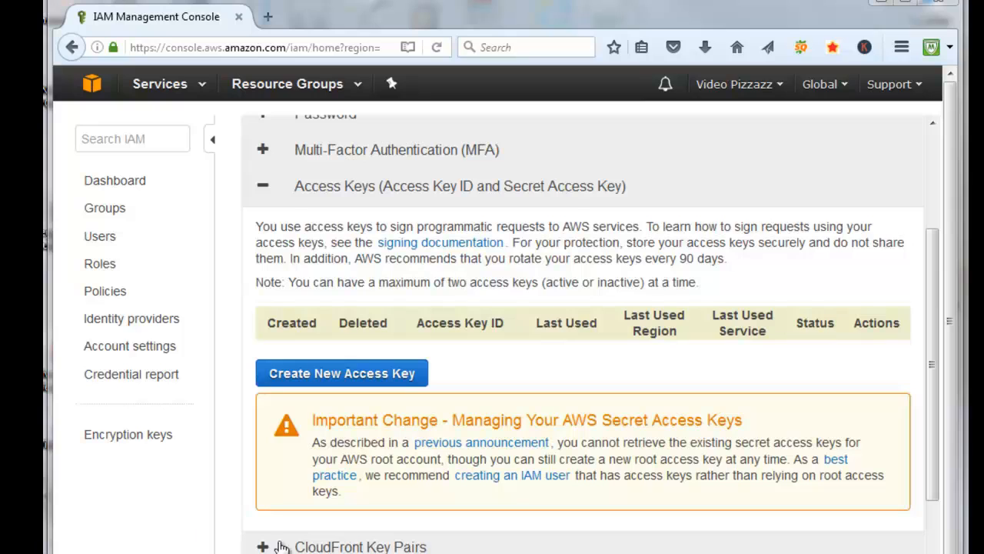
mouse_move(336, 458)
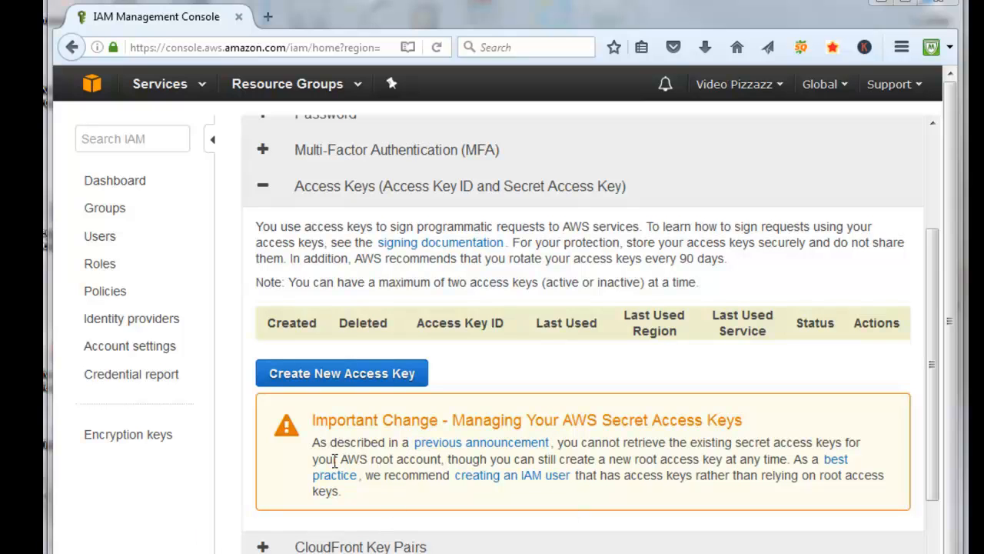
mouse_move(557, 458)
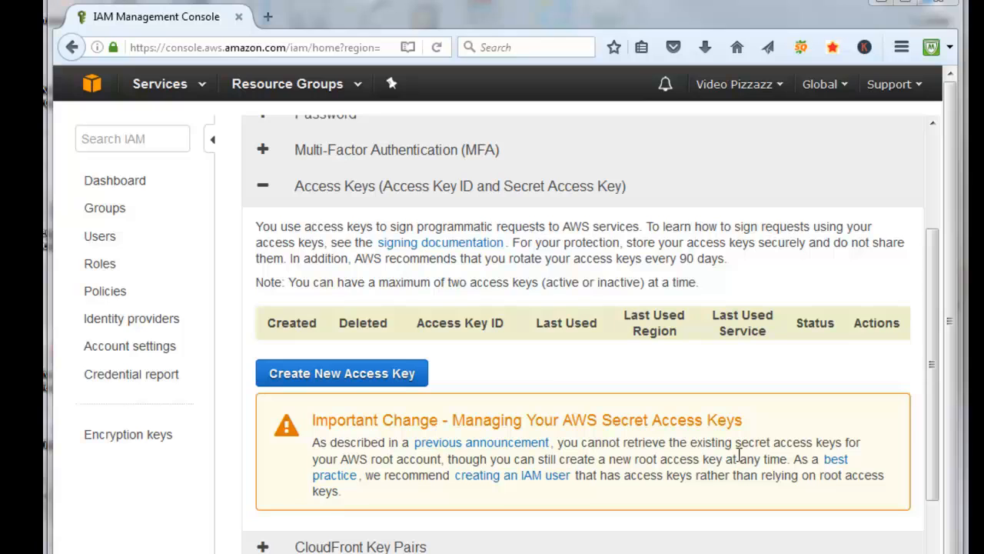
mouse_move(729, 459)
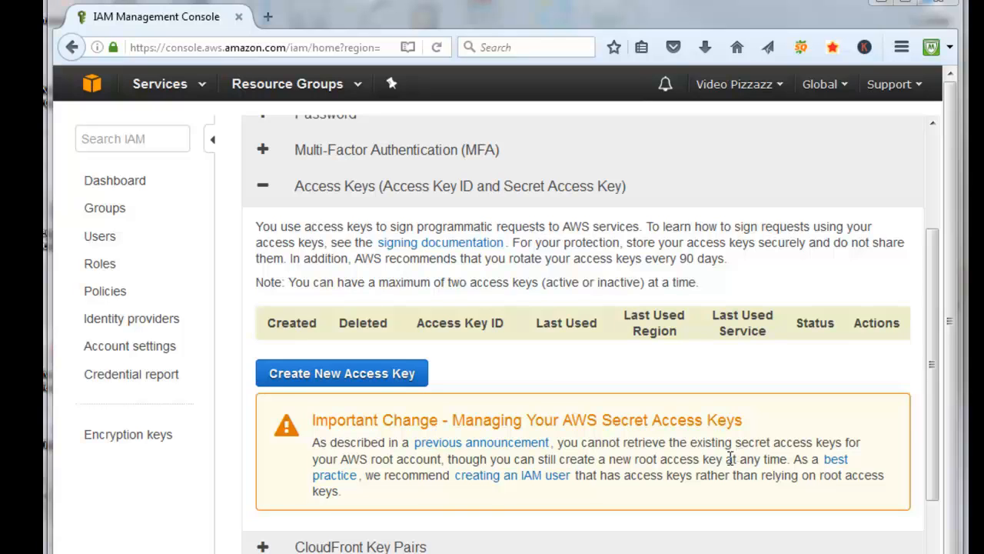
mouse_move(680, 519)
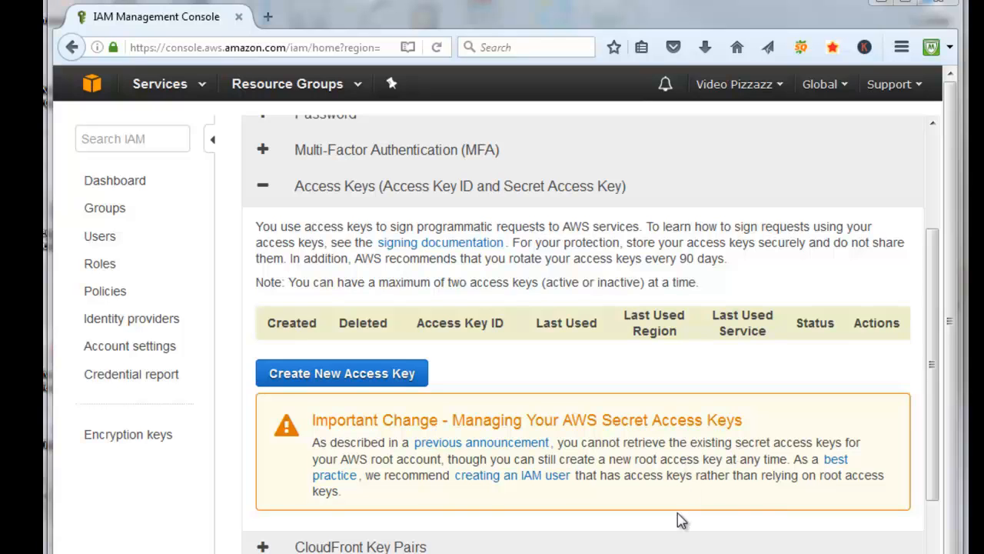
mouse_move(683, 518)
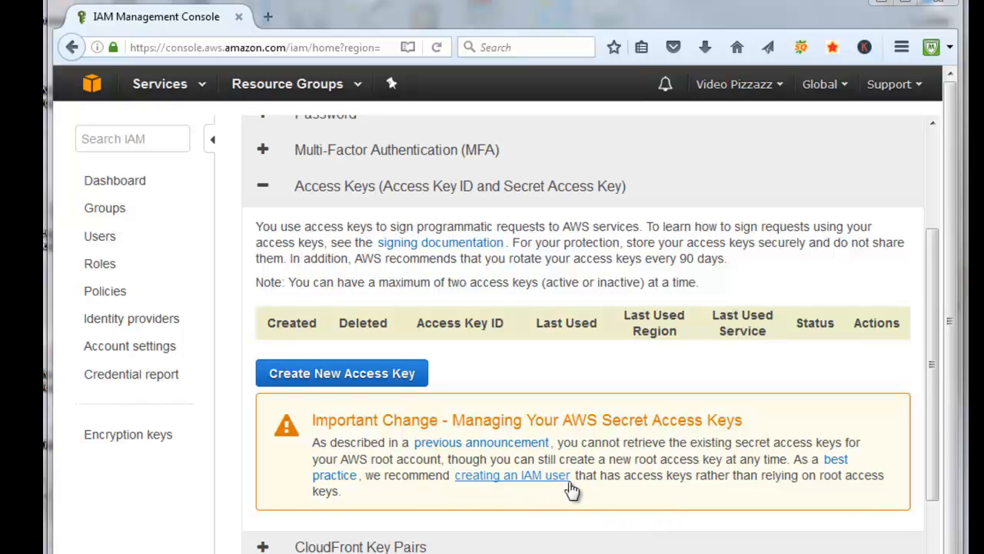
mouse_move(699, 477)
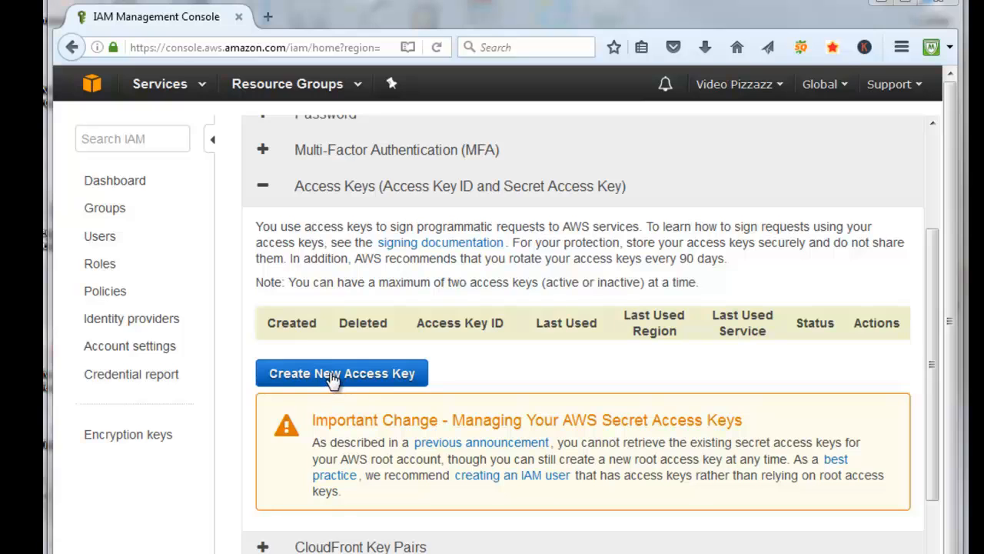
Create a new root access key and start downloading its key file.
left_click(341, 374)
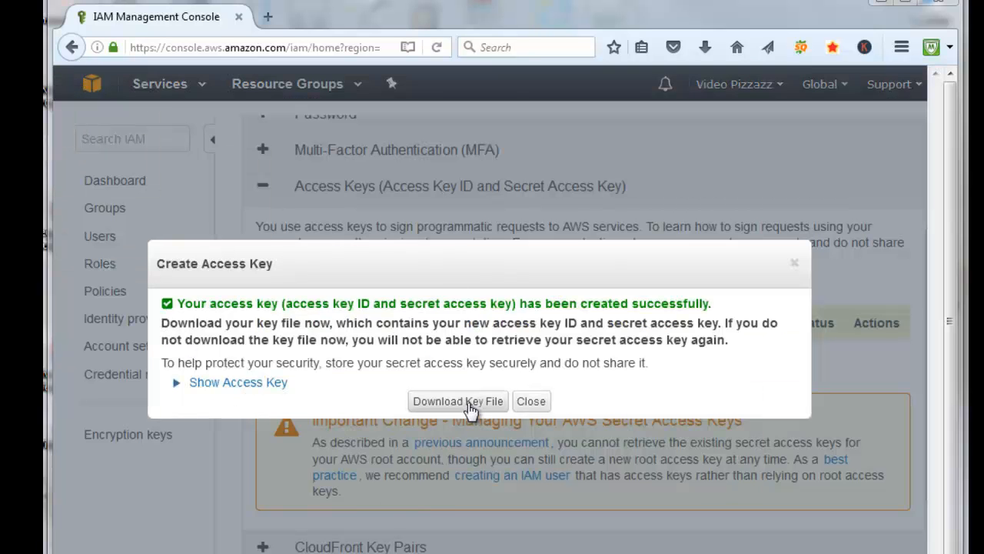
mouse_move(452, 397)
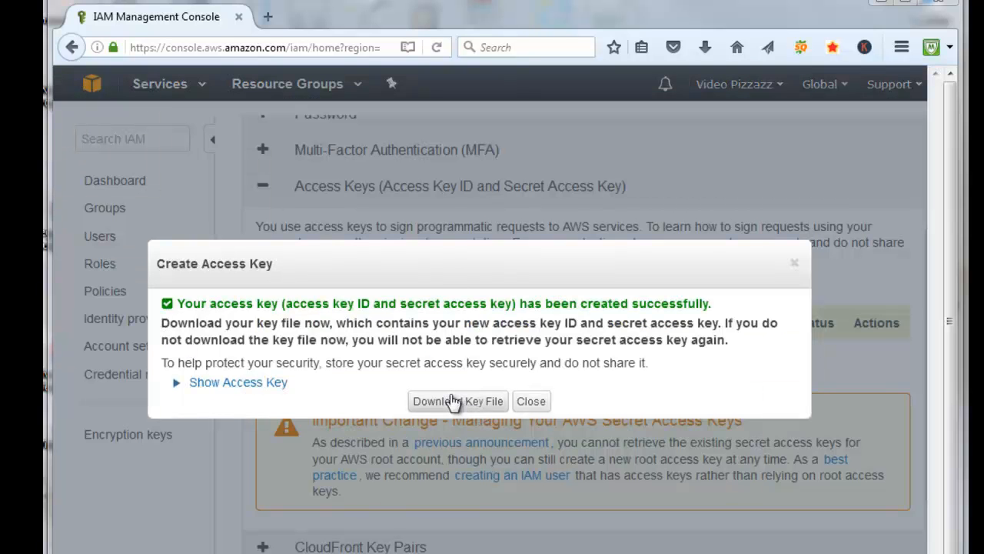
mouse_move(363, 303)
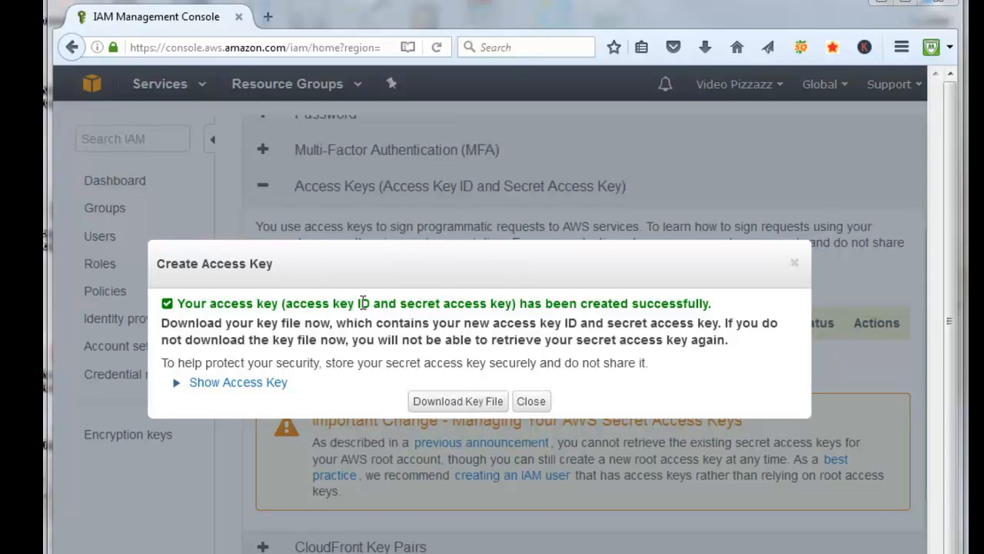
mouse_move(412, 302)
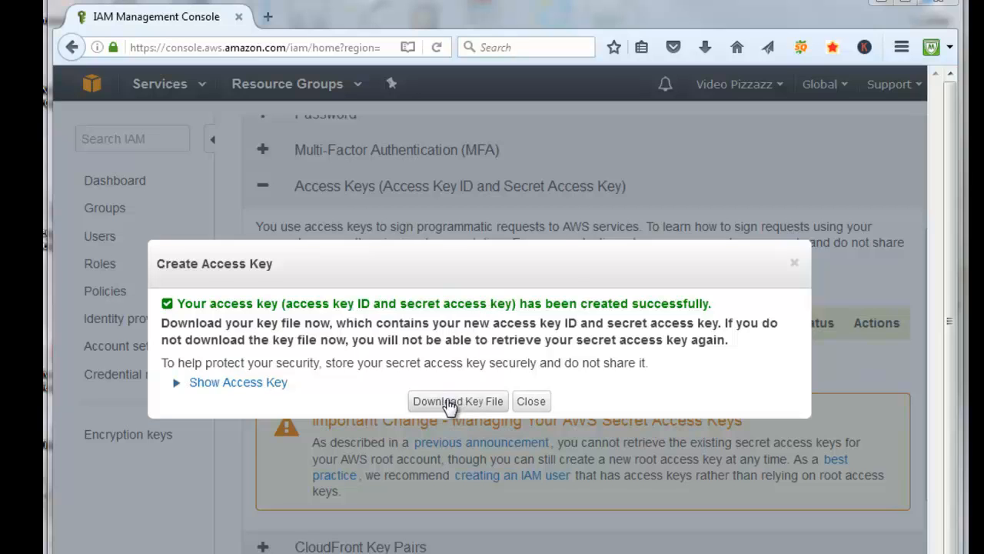
left_click(458, 399)
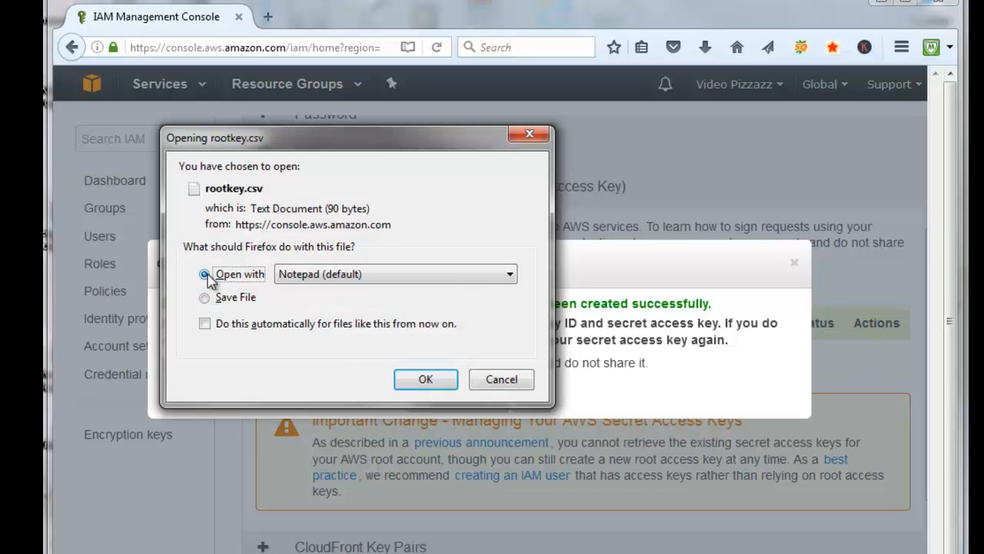
mouse_move(403, 384)
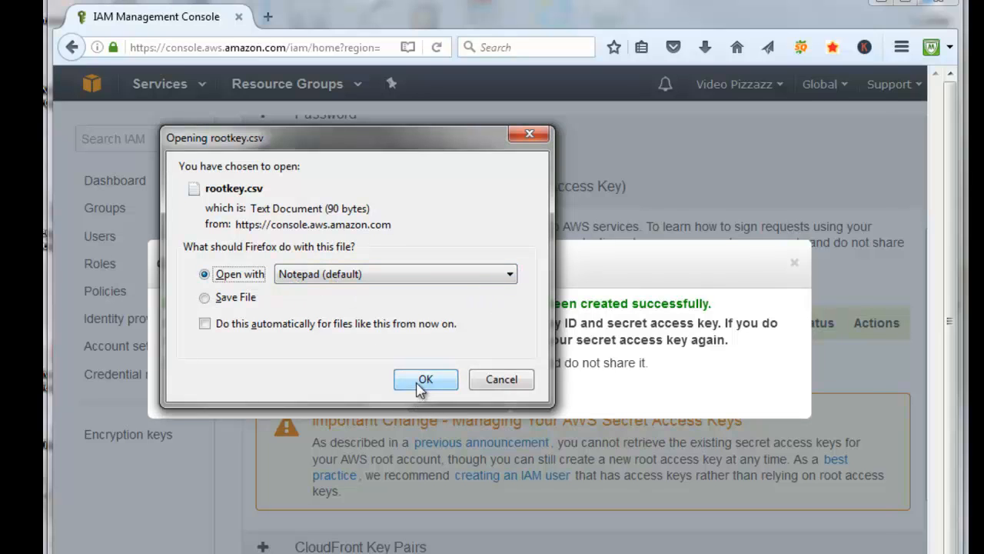
left_click(424, 379)
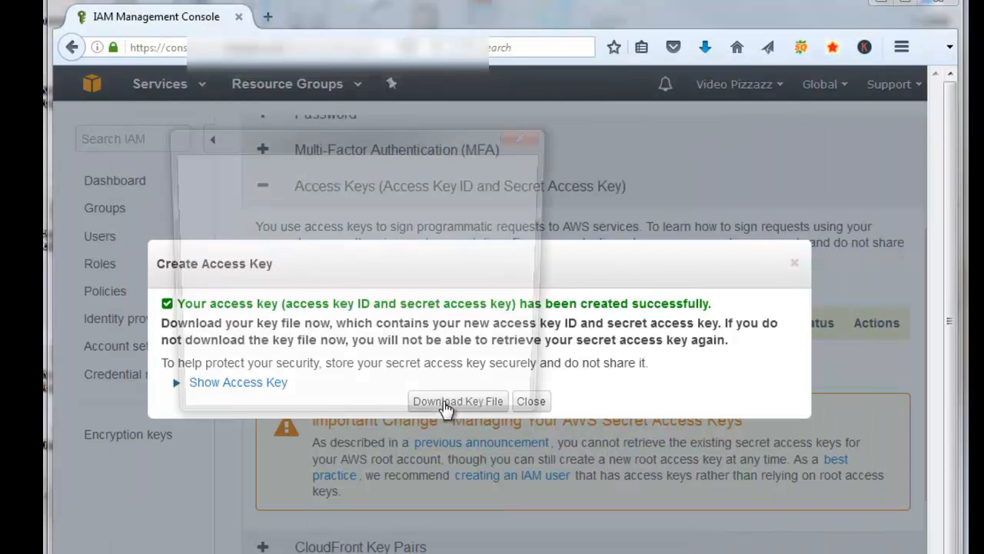
Save rootkey.csv and close the notice so the key is listed Active.
left_click(459, 401)
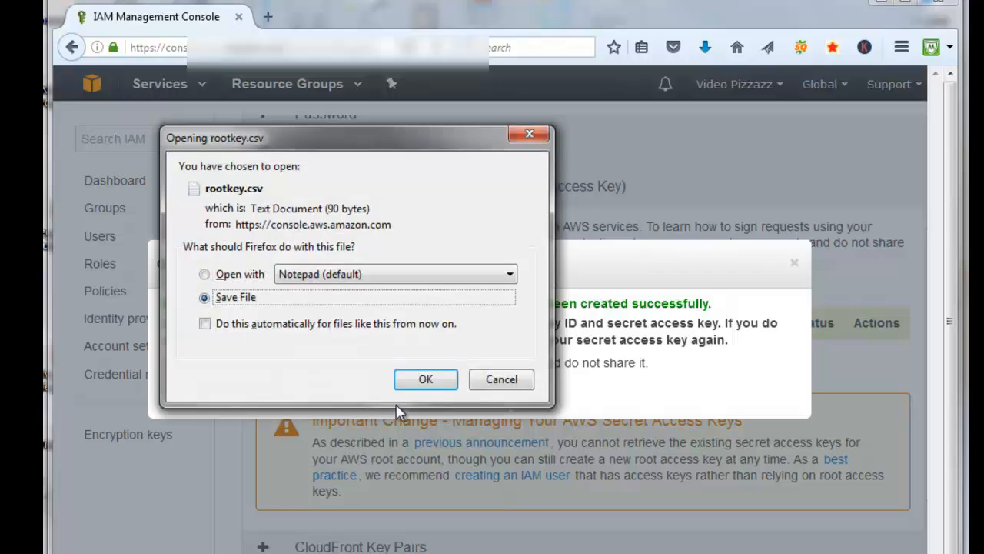
left_click(426, 378)
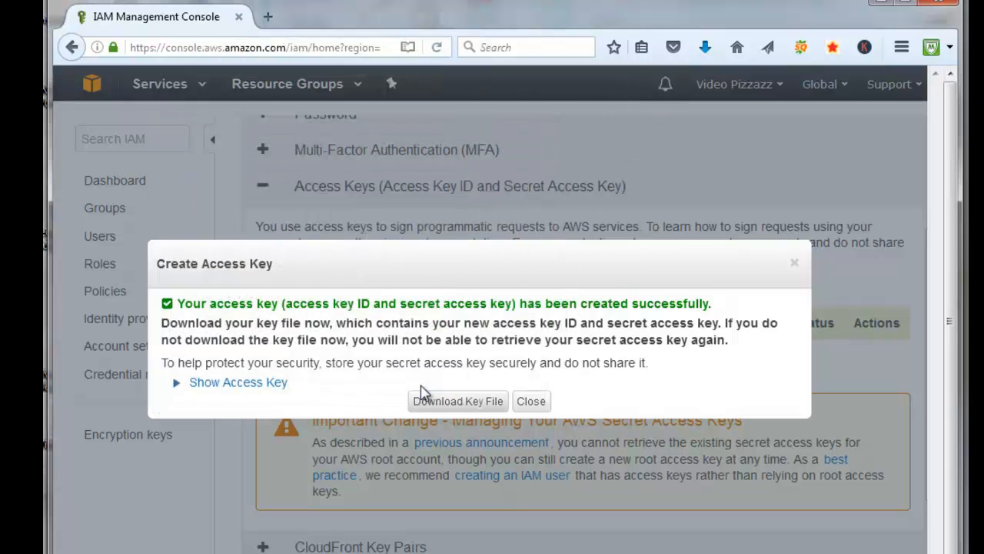
left_click(532, 399)
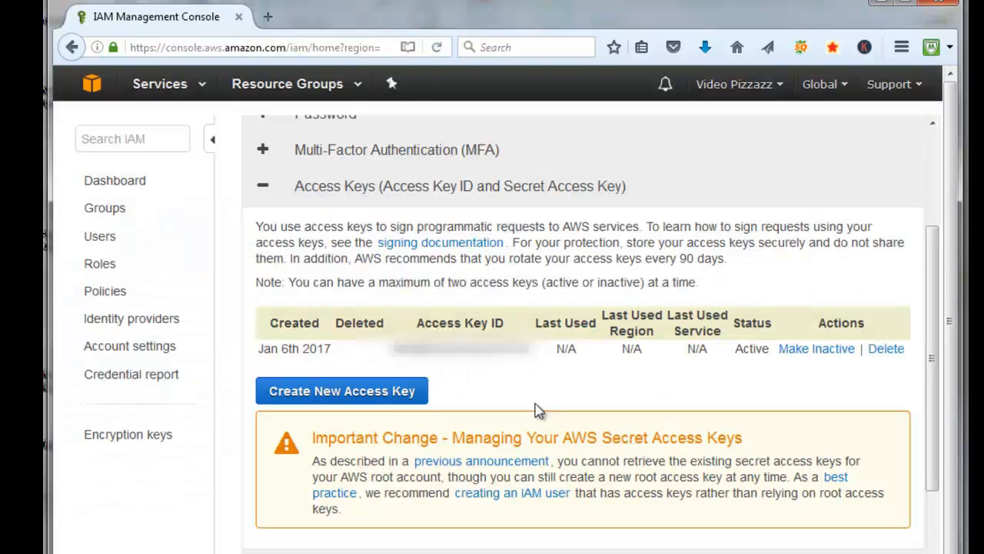
mouse_move(502, 323)
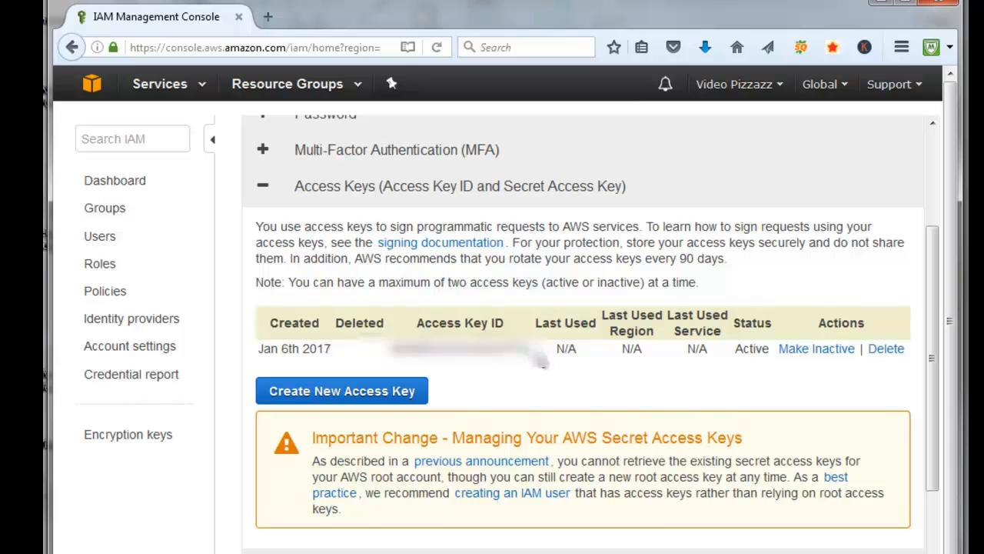
mouse_move(542, 366)
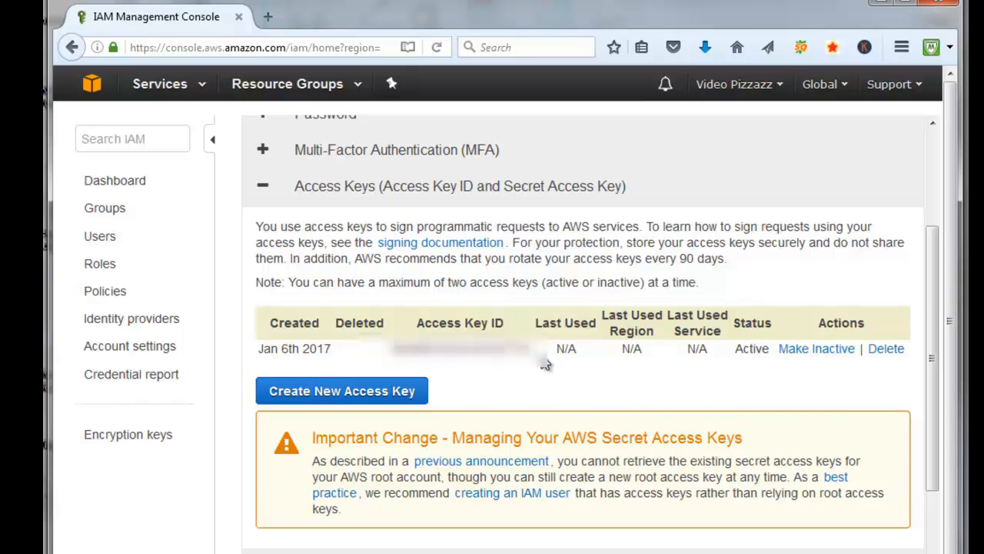
mouse_move(157, 459)
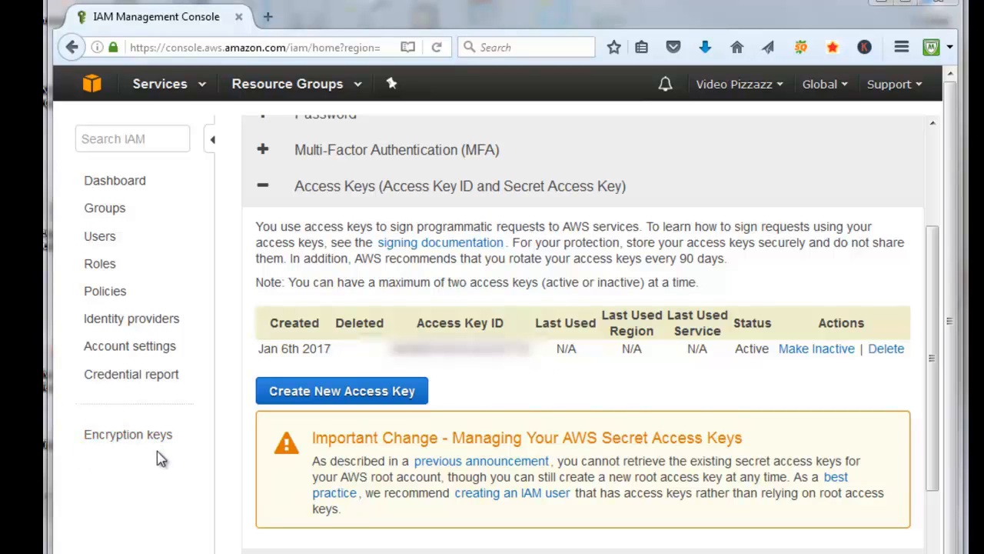